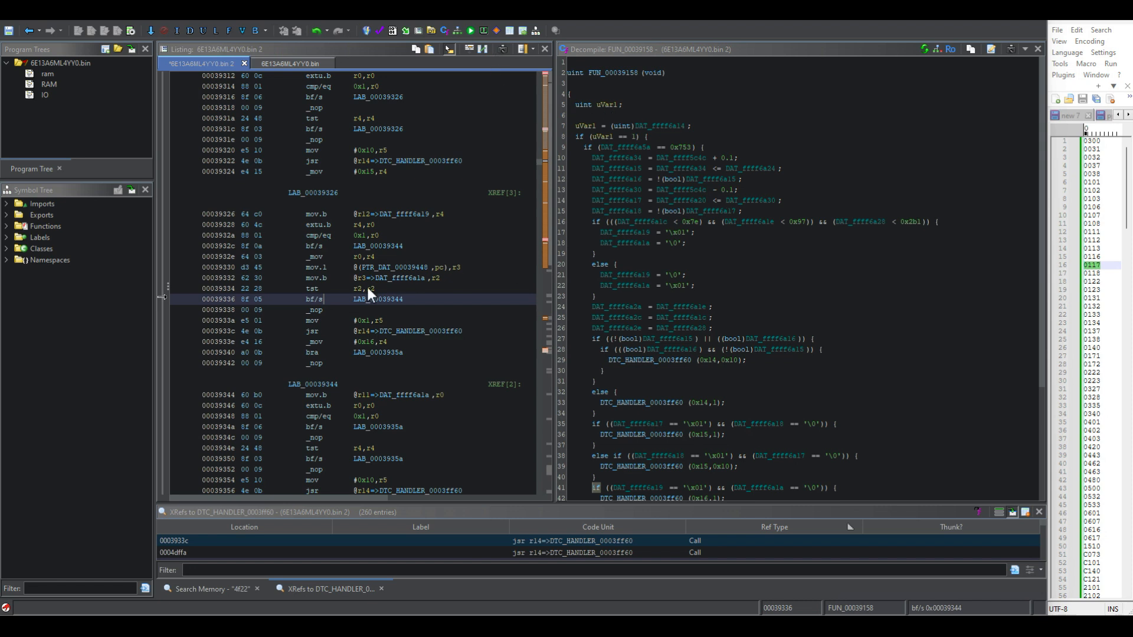
pyautogui.moveTo(614, 300)
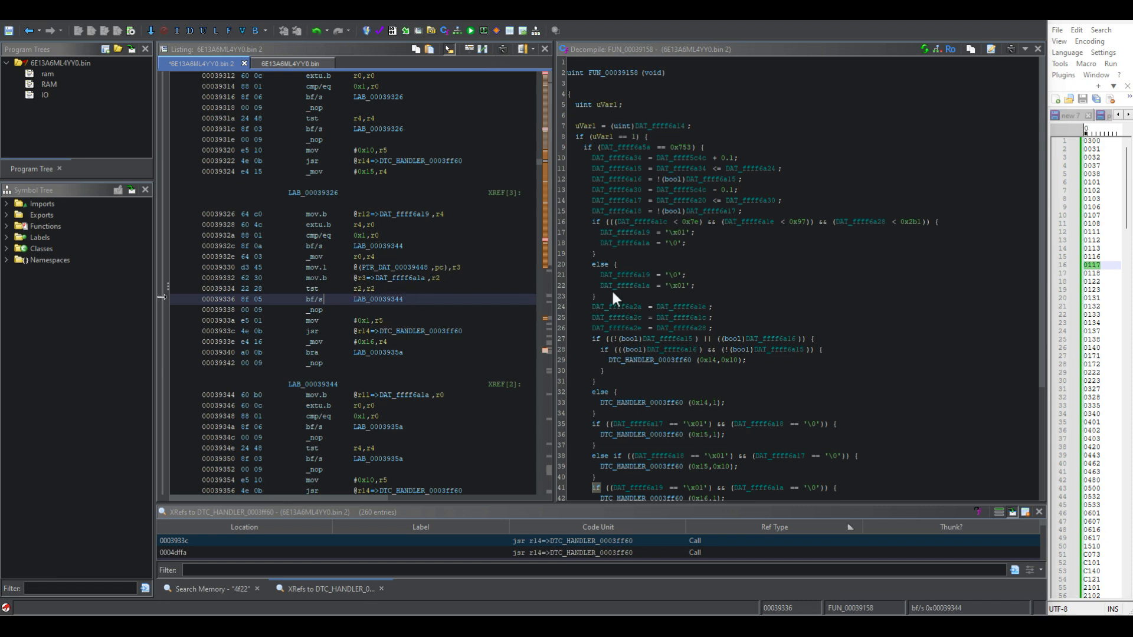
pyautogui.moveTo(420, 276)
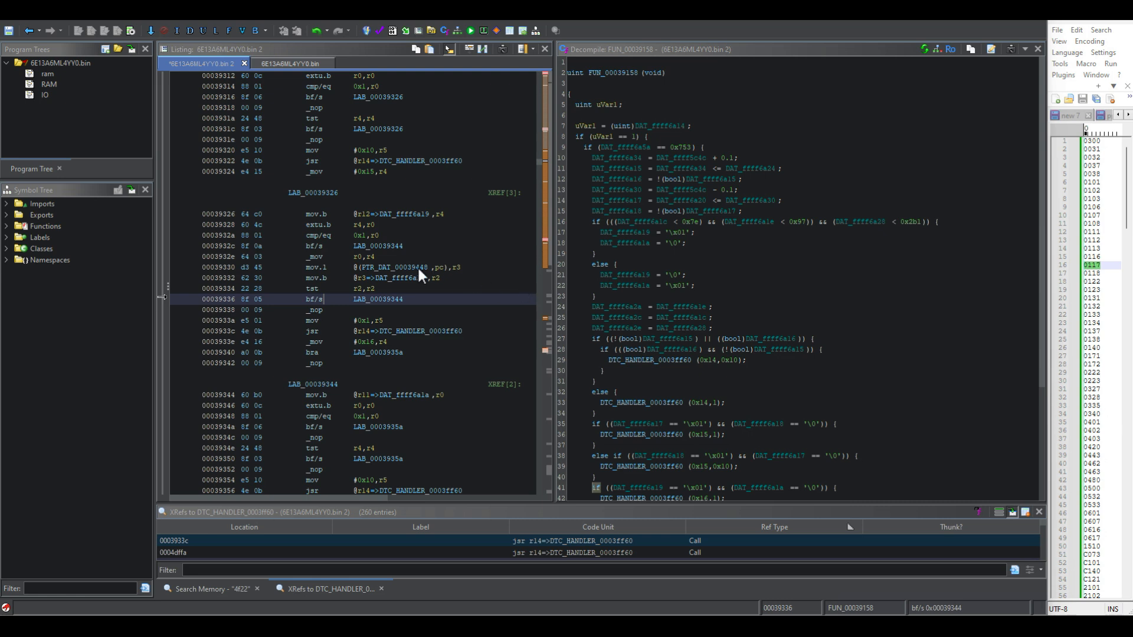
pyautogui.moveTo(415, 278)
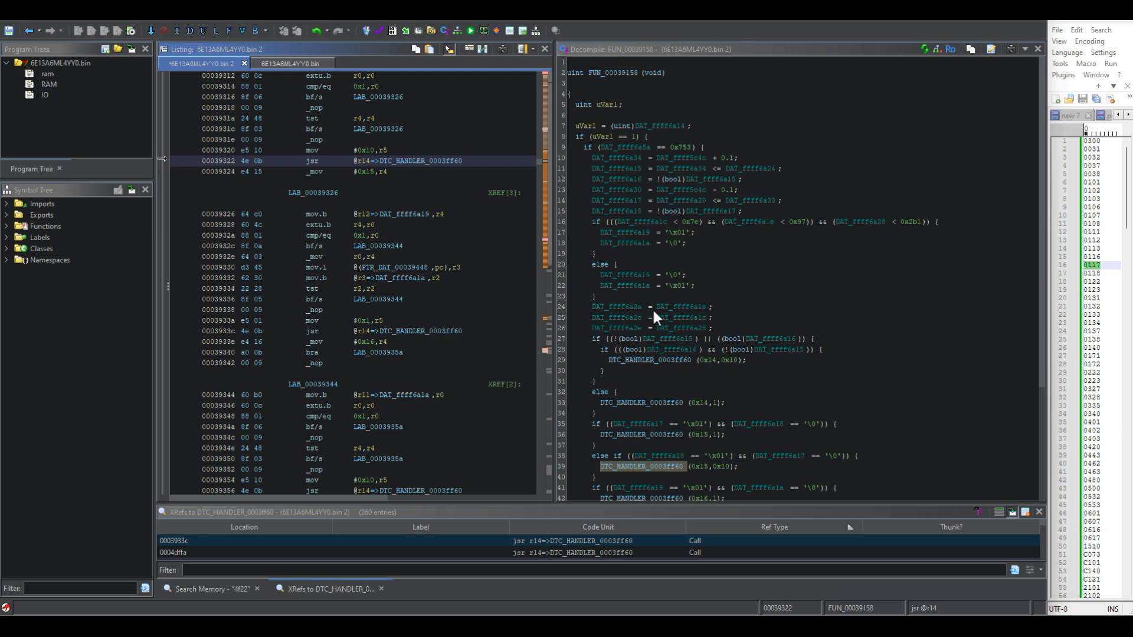
pyautogui.moveTo(345, 412)
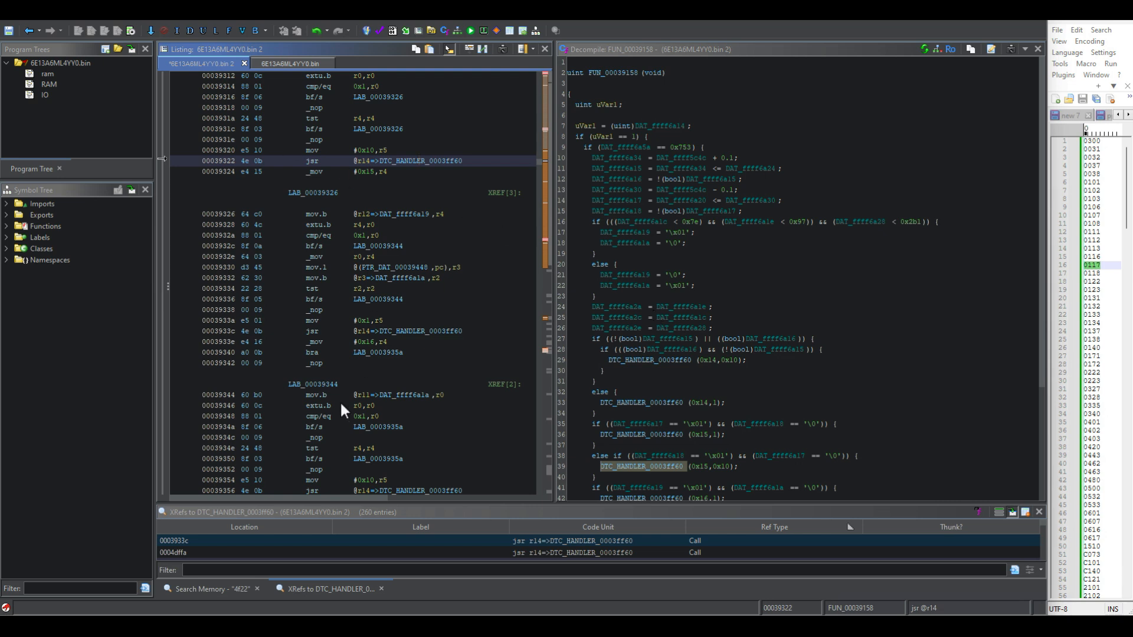
pyautogui.moveTo(444, 335)
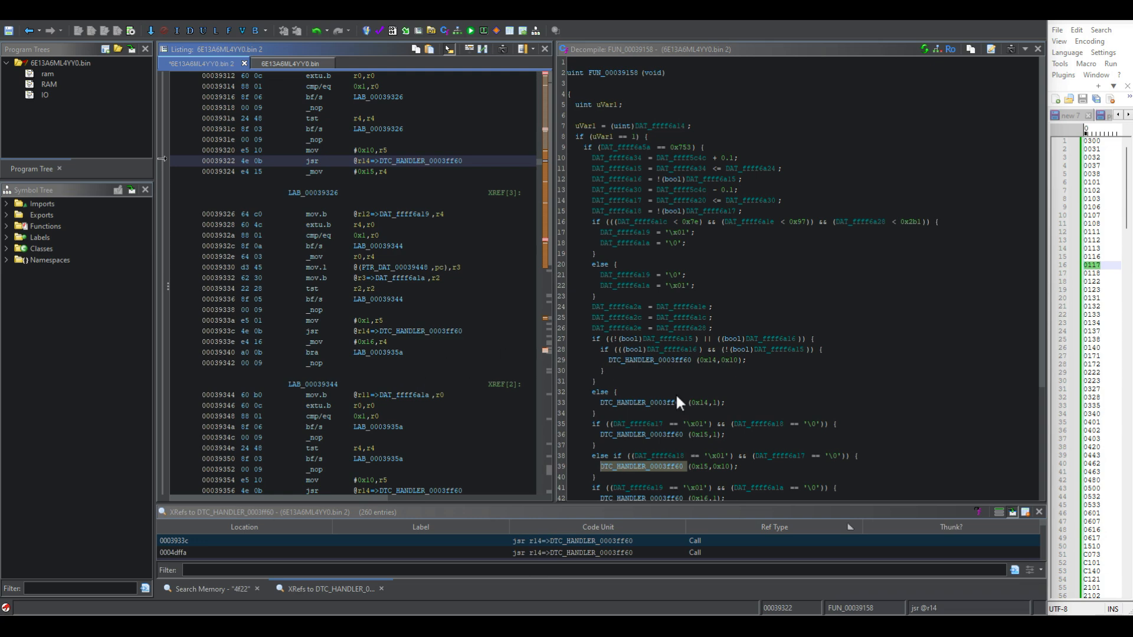
pyautogui.moveTo(384, 371)
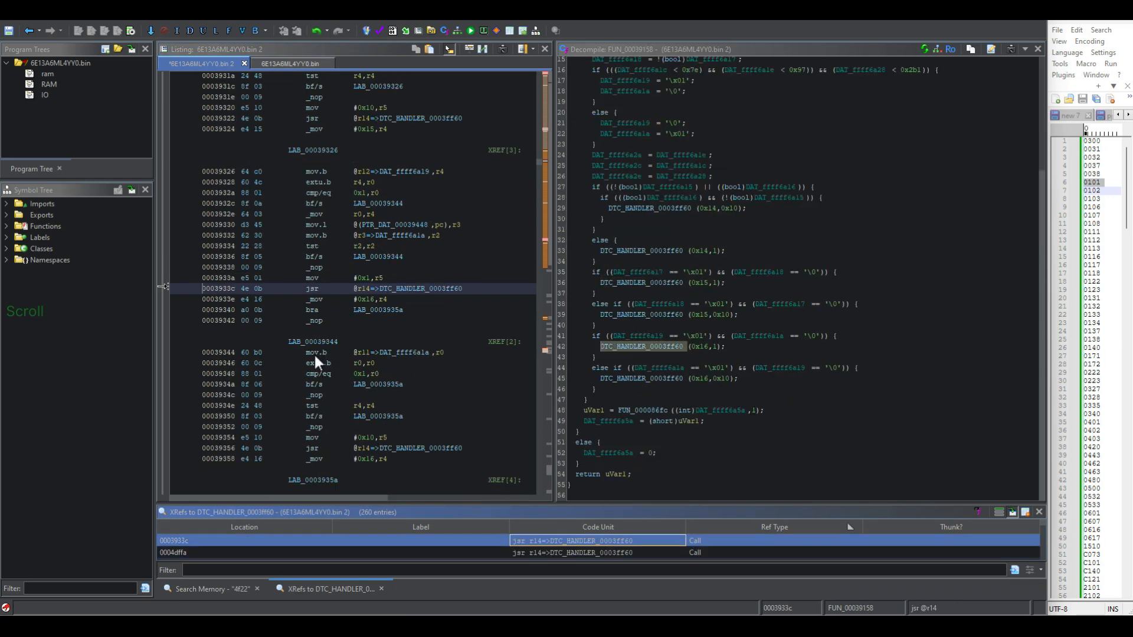
# - Open the DTC_HANDLER call at 00049ea2 and highlight its #0x4b operand and handler references
pyautogui.click(348, 298)
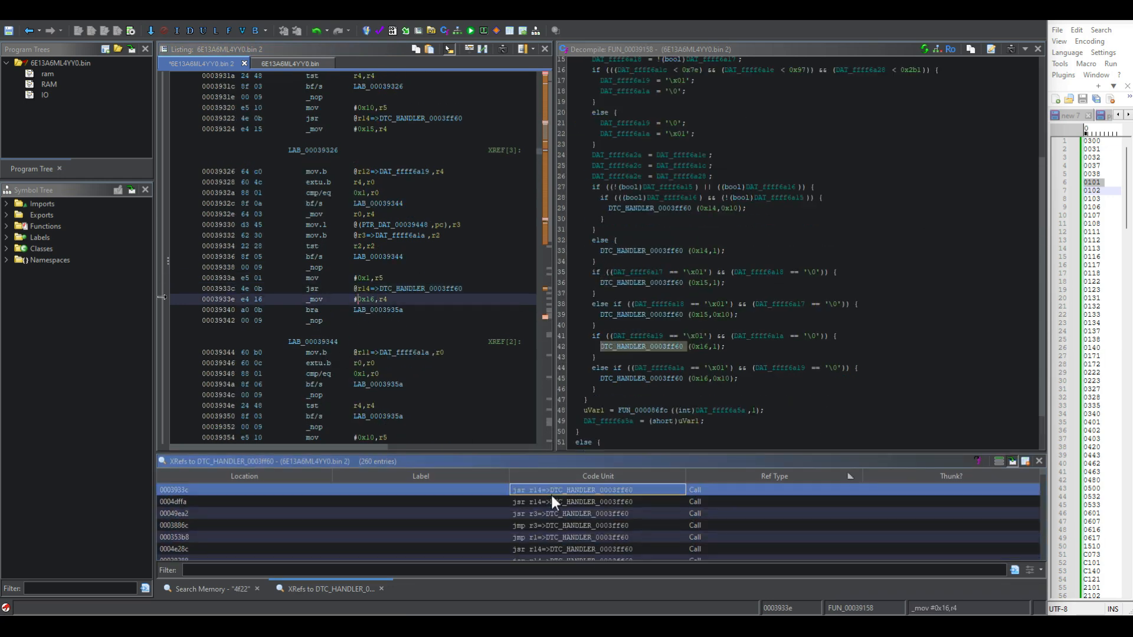
pyautogui.click(174, 513)
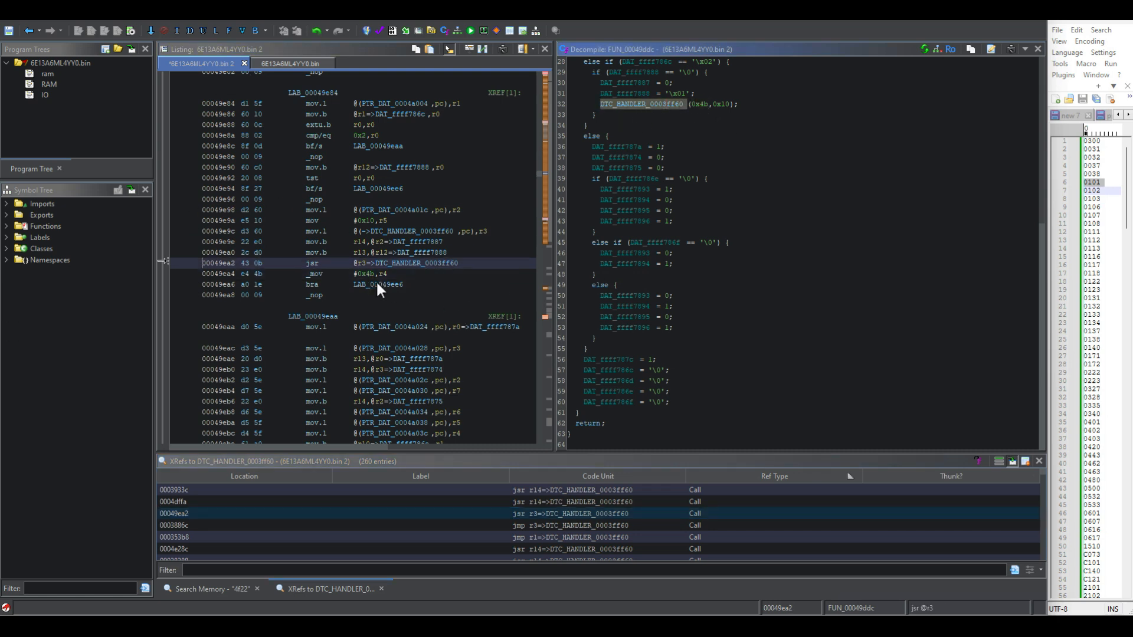
pyautogui.click(364, 274)
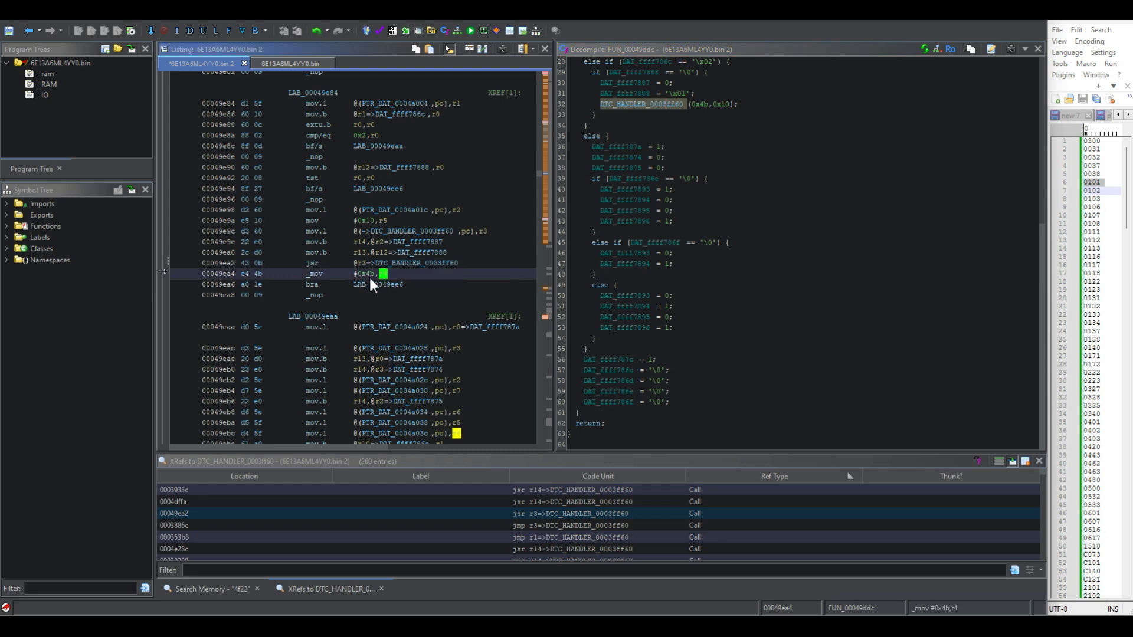
pyautogui.moveTo(372, 307)
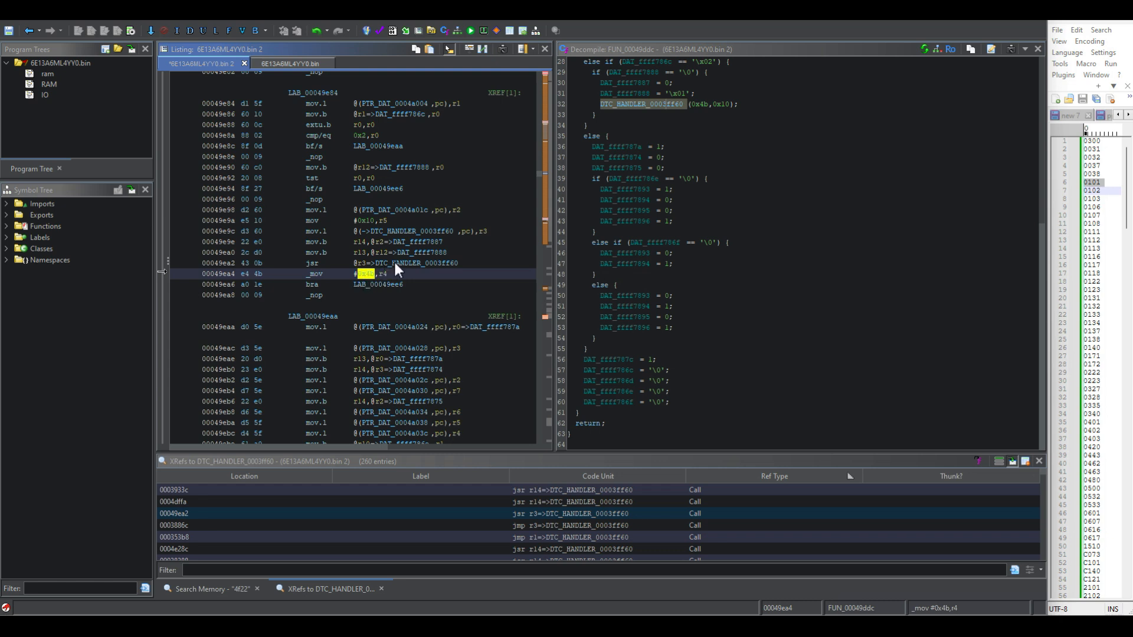
pyautogui.click(355, 284)
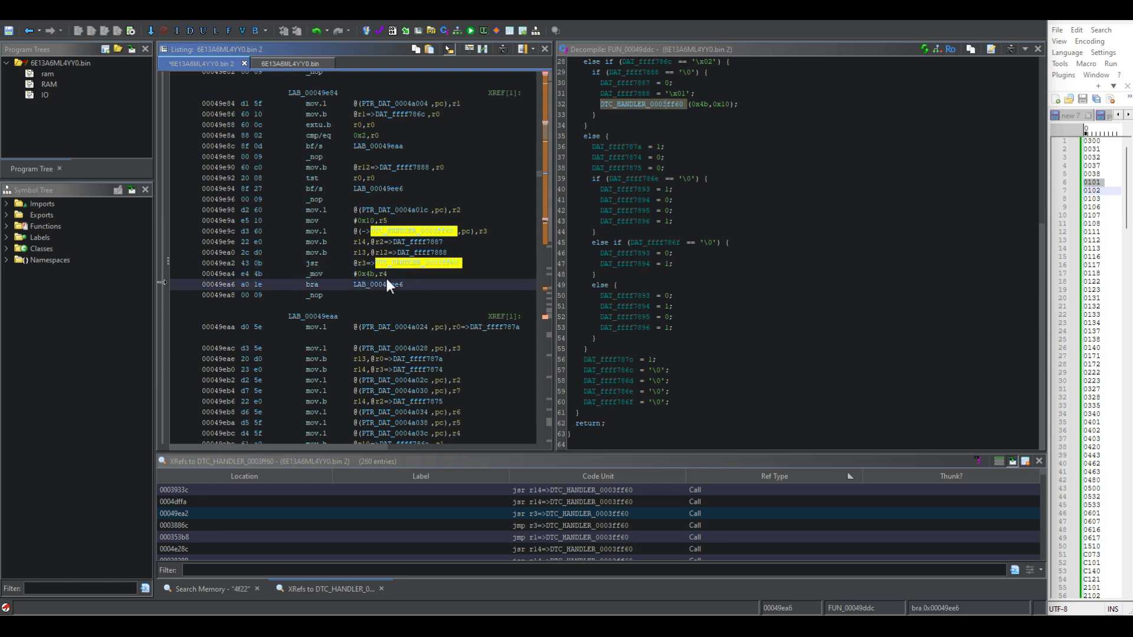
pyautogui.click(367, 274)
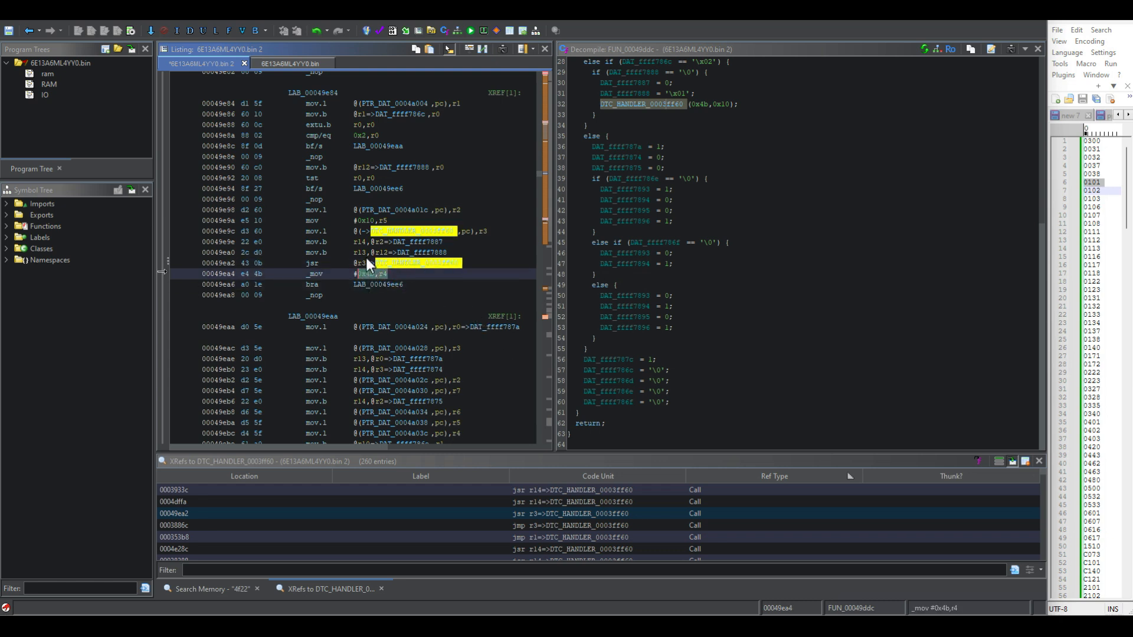
# - Search program text for #0xa,r4, step through several matches, then list all 25 results
pyautogui.press('ctrl+c')
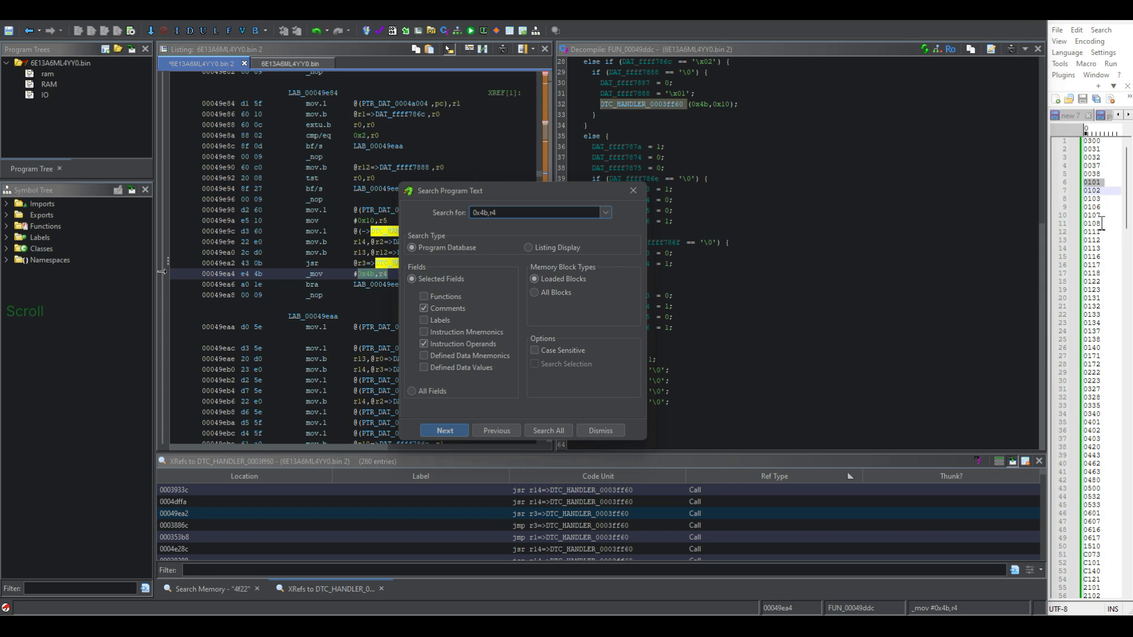
pyautogui.moveTo(1061, 222)
pyautogui.write('a')
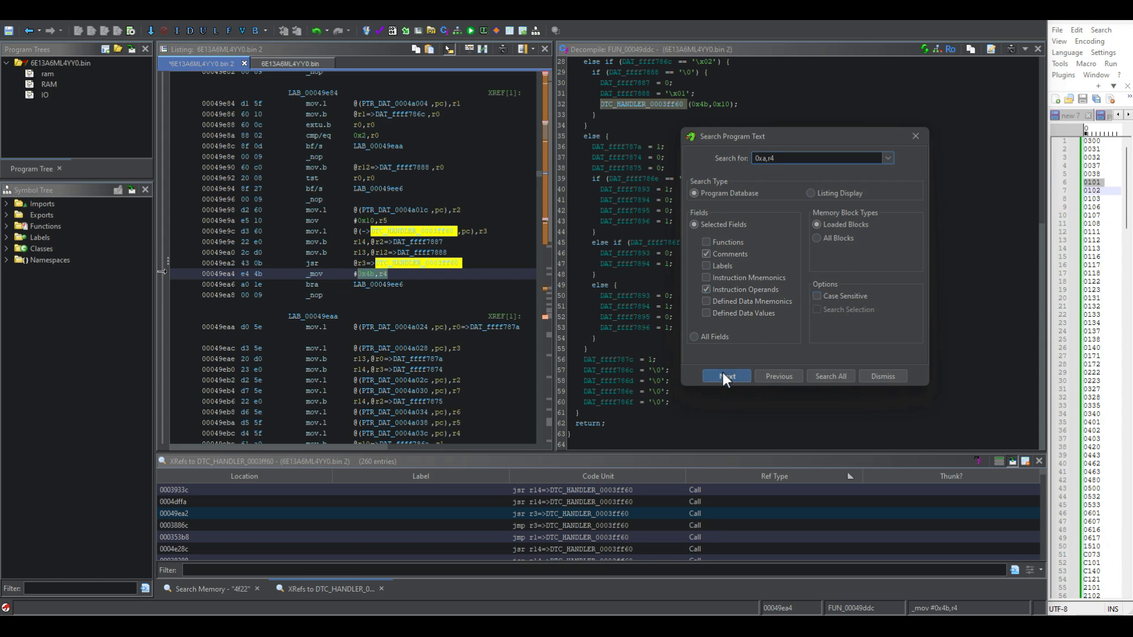
pyautogui.click(726, 375)
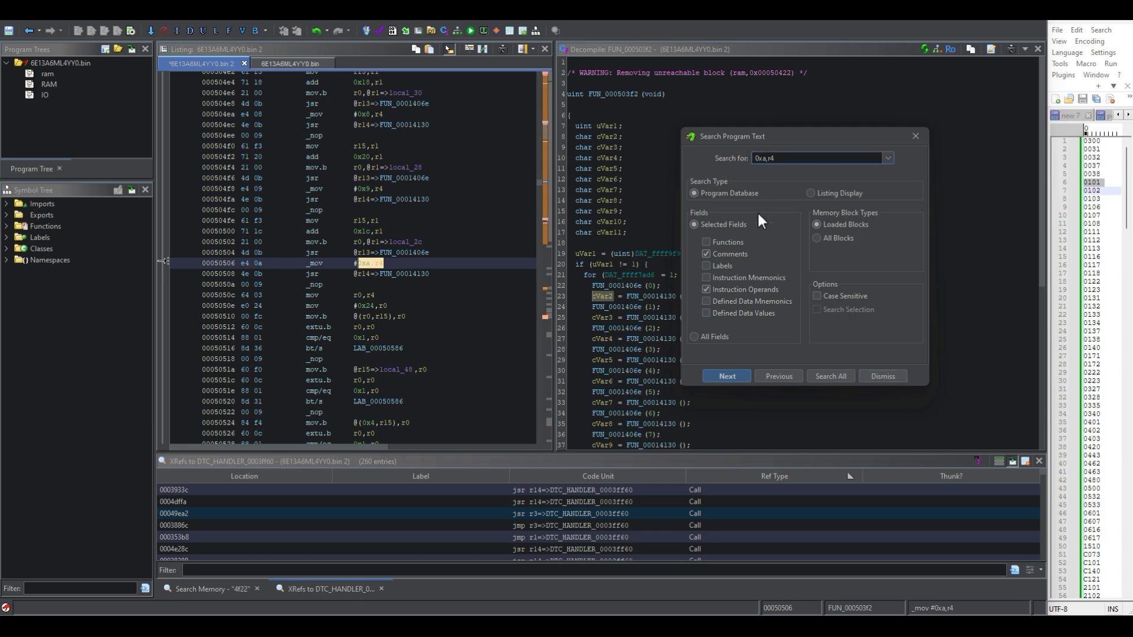
pyautogui.click(726, 376)
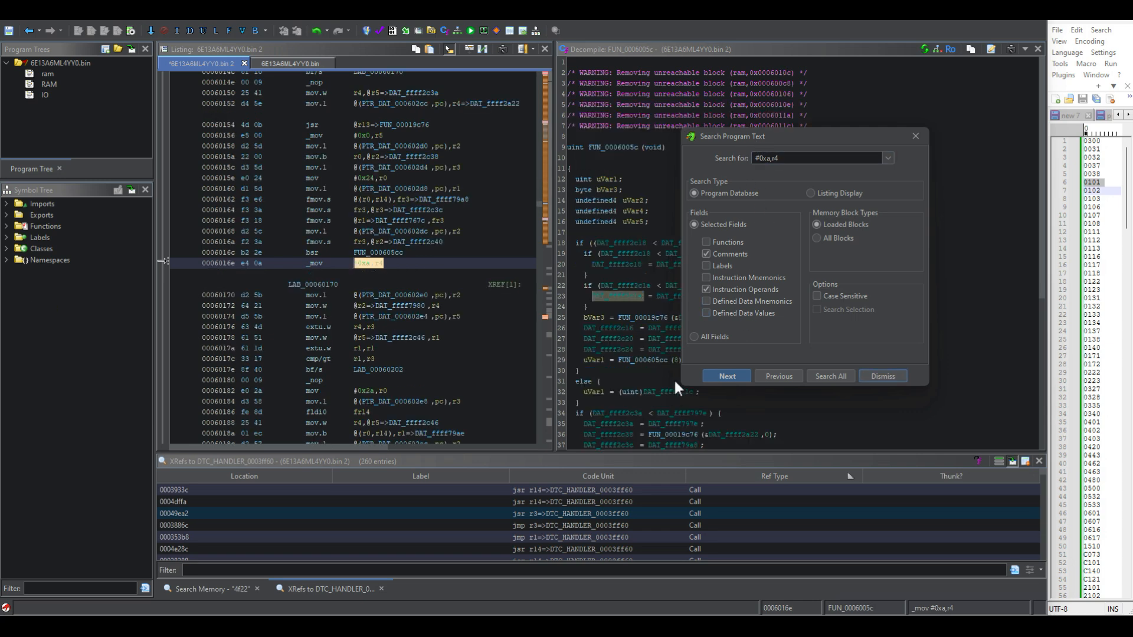
pyautogui.click(727, 376)
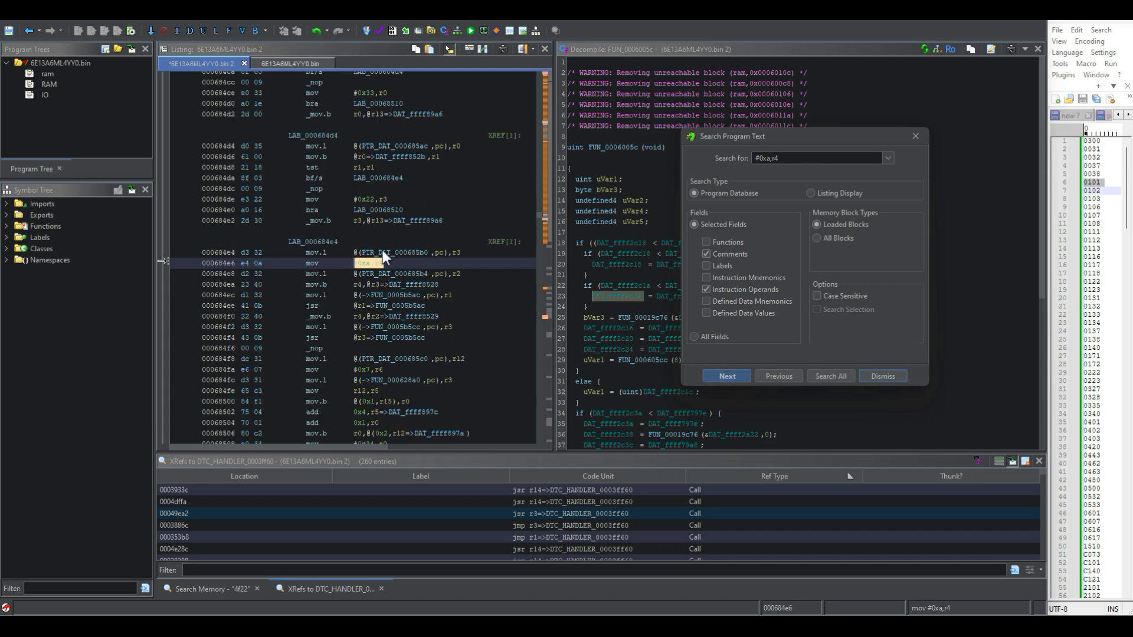
pyautogui.click(727, 376)
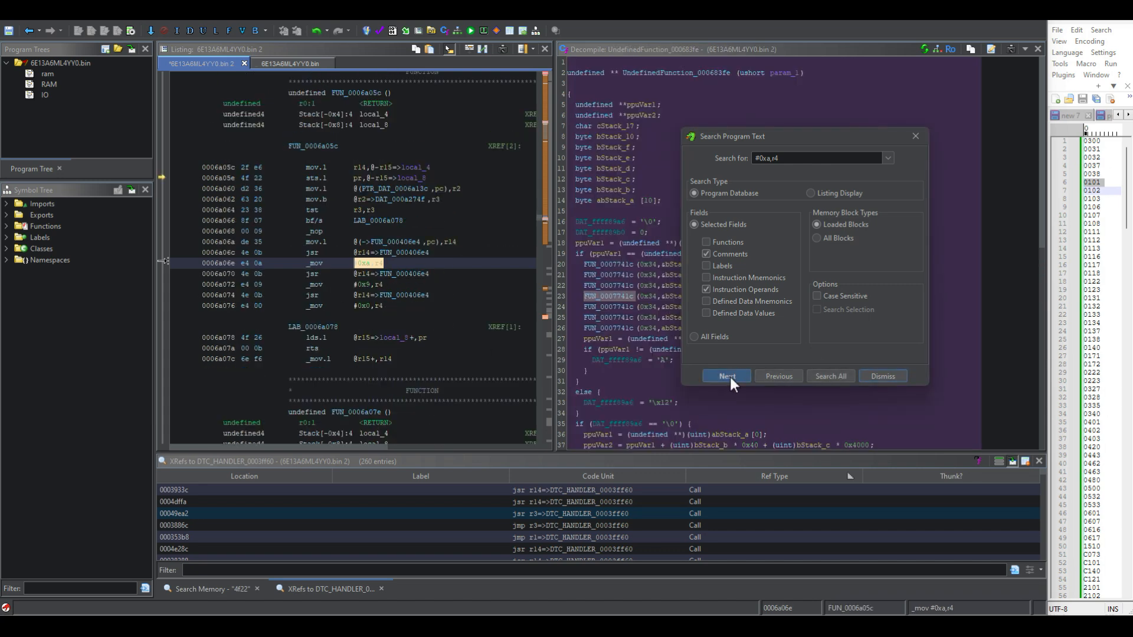
pyautogui.click(726, 375)
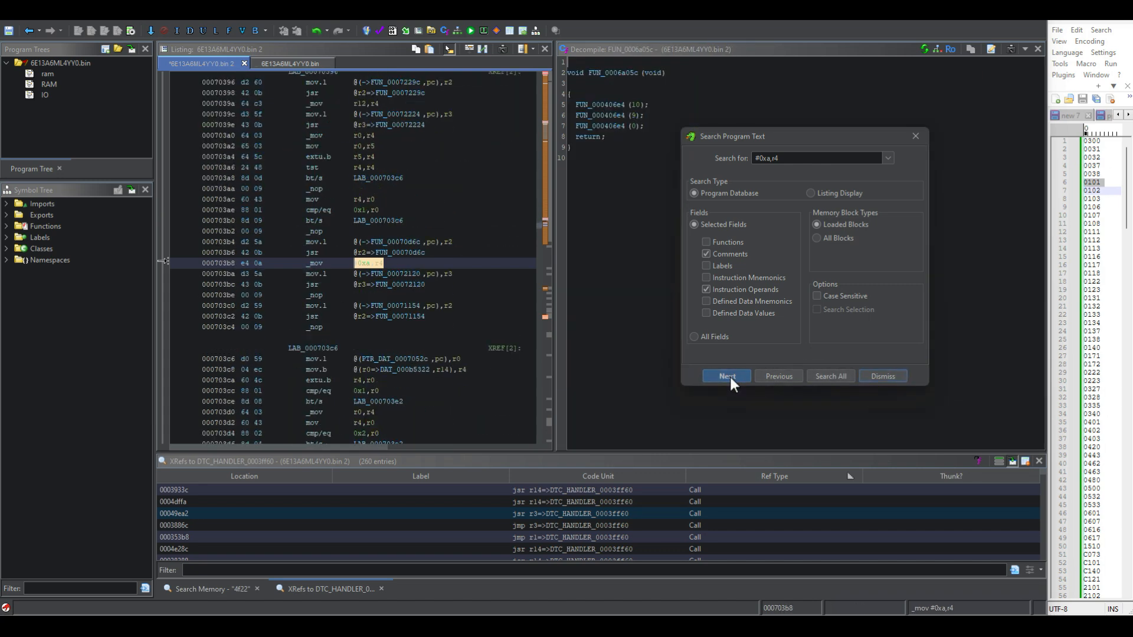
pyautogui.click(727, 376)
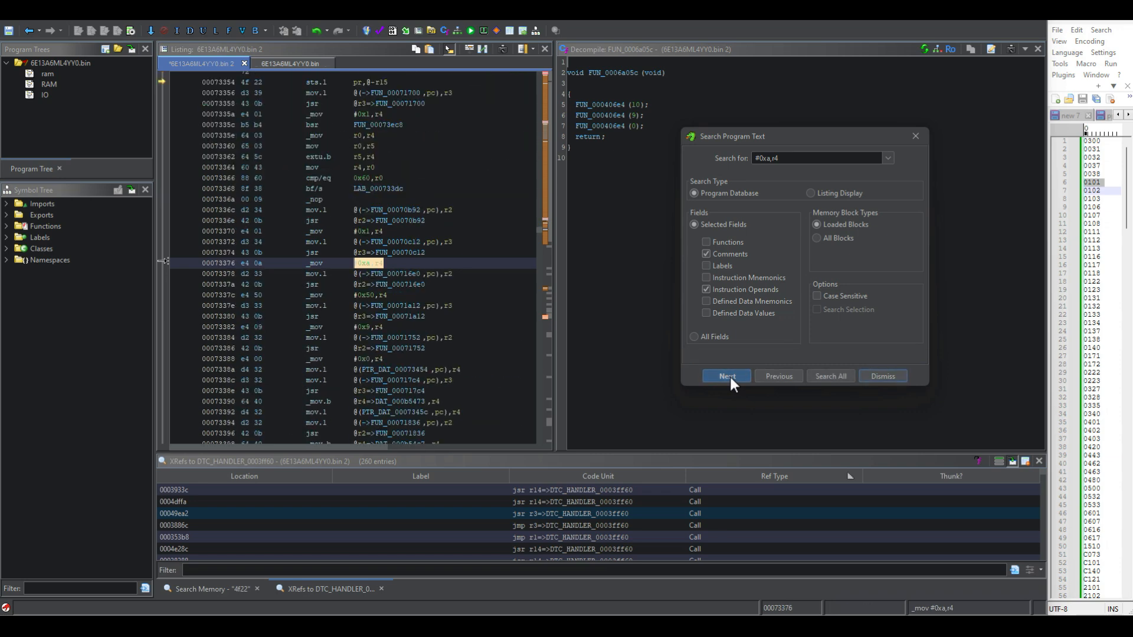
pyautogui.click(727, 376)
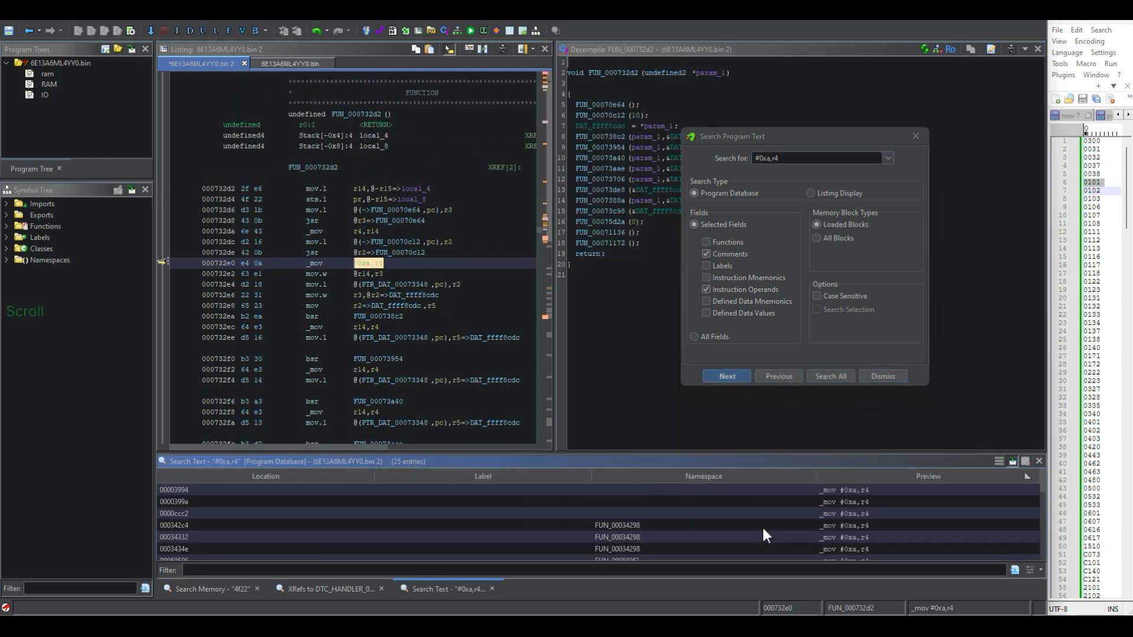
# - Open the 00034332 match in FUN_00034298 and scroll through its DTC_HANDLER call
pyautogui.click(173, 525)
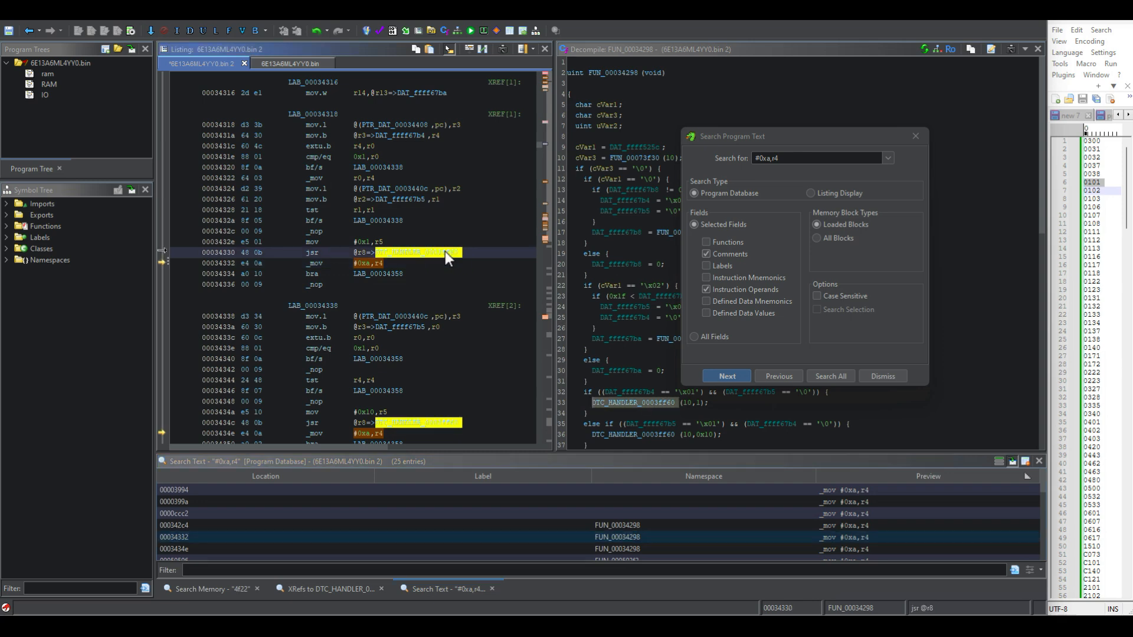
pyautogui.moveTo(915, 136)
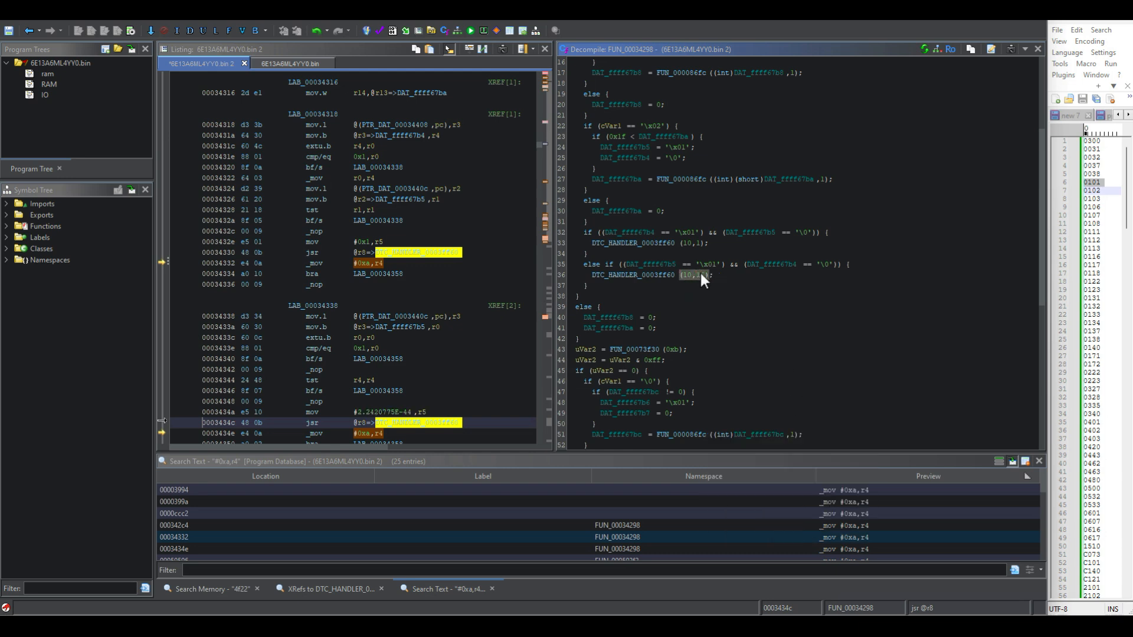
pyautogui.scroll(-3)
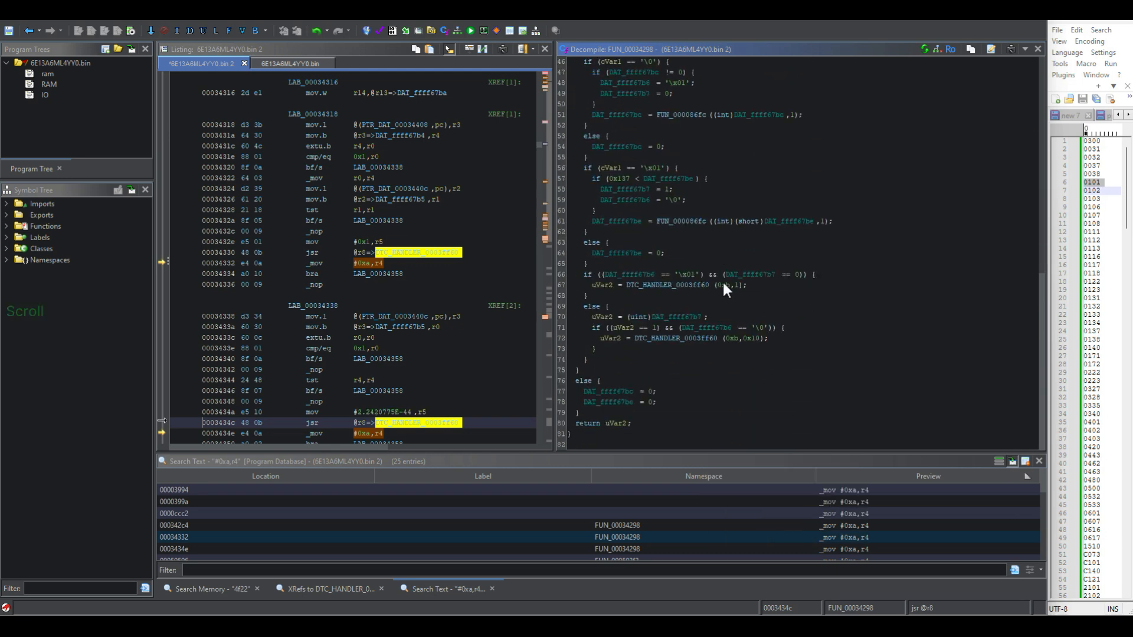
pyautogui.scroll(-3)
pyautogui.write('DTC_p0107,0108_MAP_CKT_00034298')
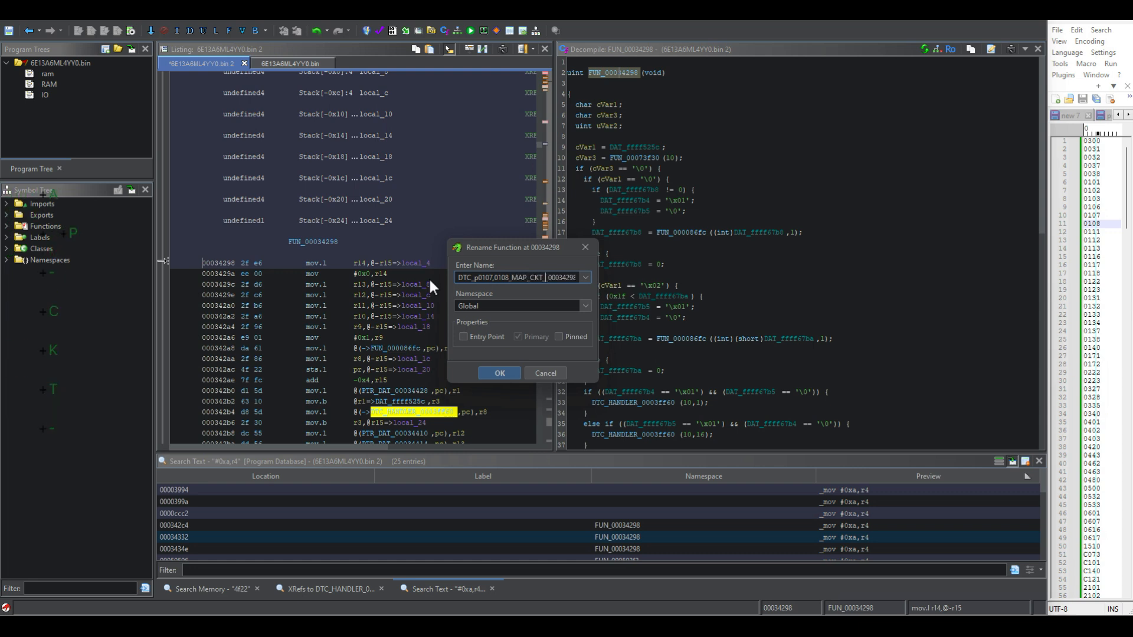
# - Confirm the DTC_p0107,0108_MAP_CKT_HILO name, then scroll through FUN_00010f1a's MAP calculation
pyautogui.click(499, 373)
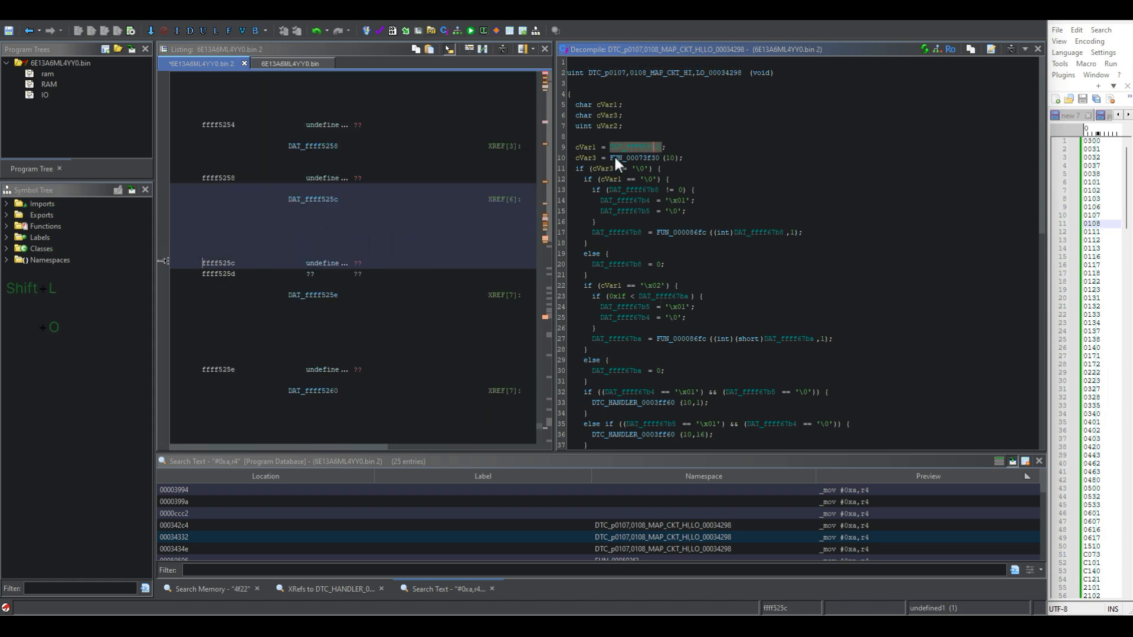
pyautogui.scroll(-3)
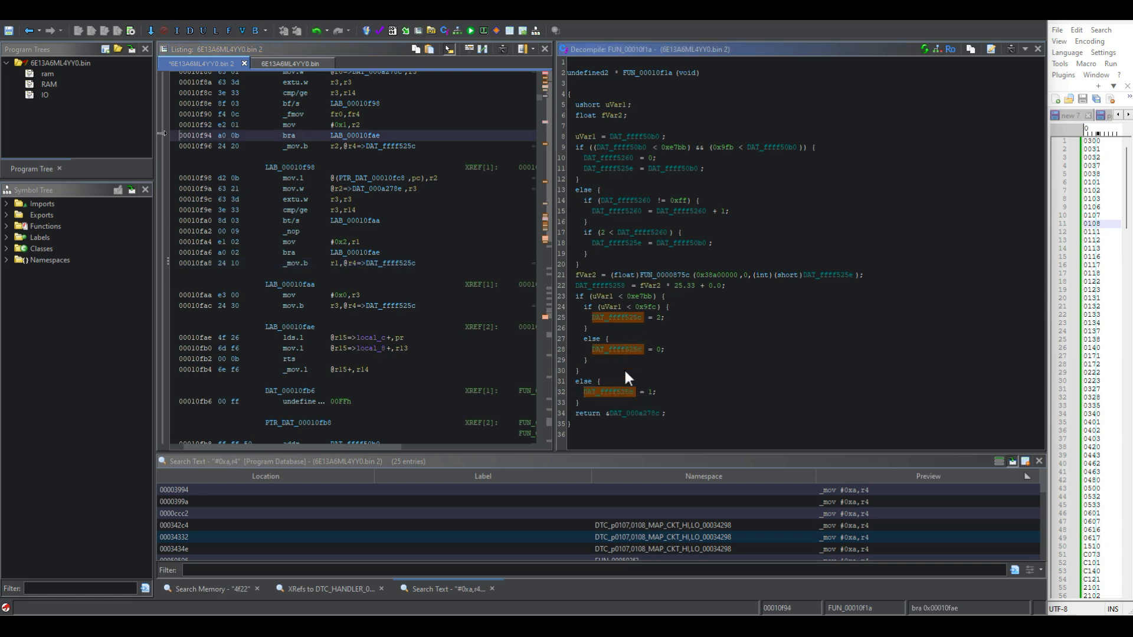
pyautogui.moveTo(674, 342)
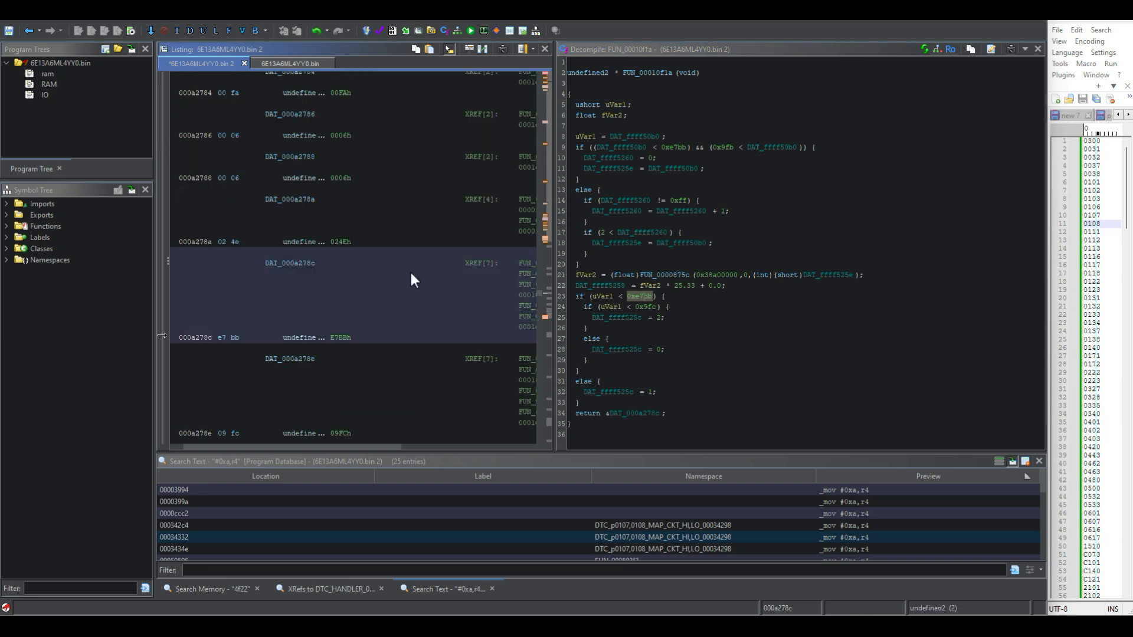
pyautogui.scroll(-3)
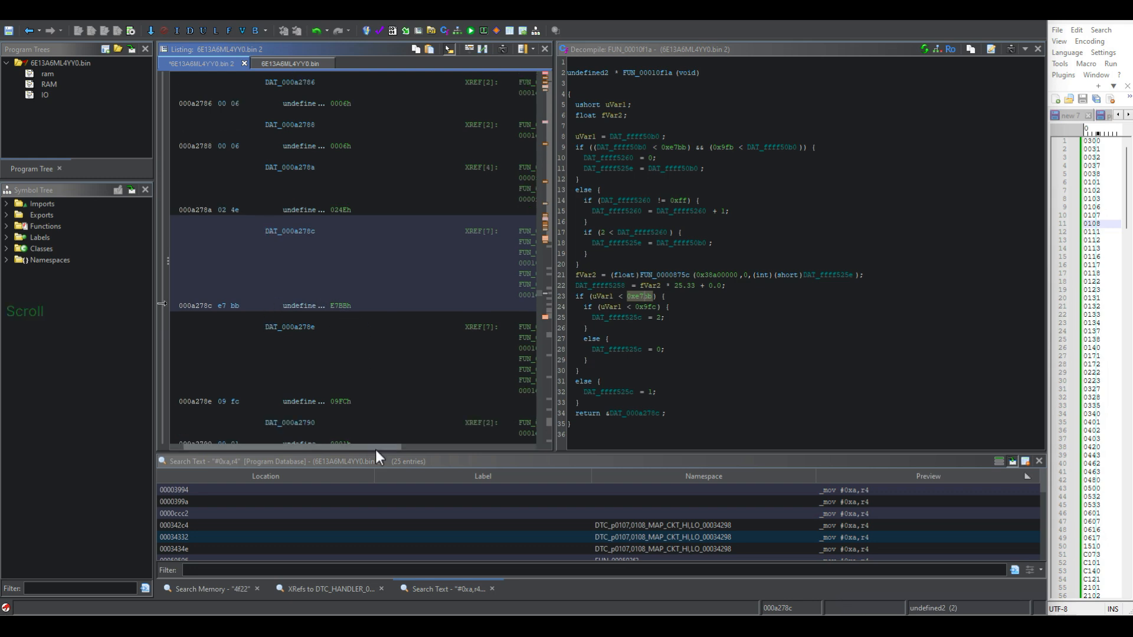
pyautogui.moveTo(214, 330)
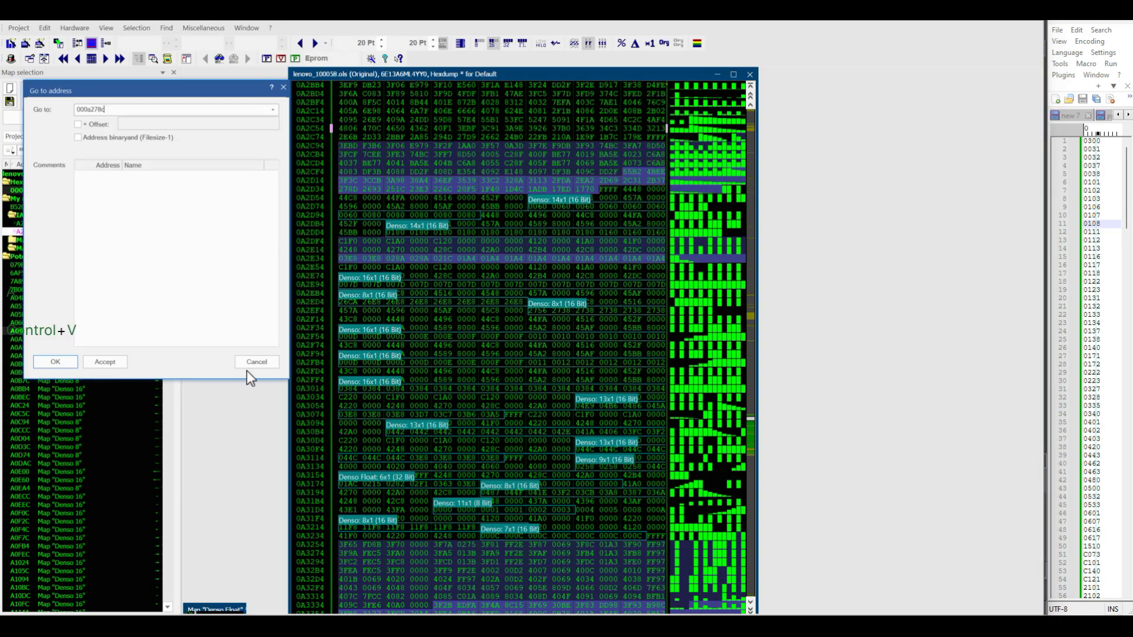
# - Jump to 000a278c and create map MAX/MIN_V, 2x1 columns, 16-bit HiLo
pyautogui.click(55, 361)
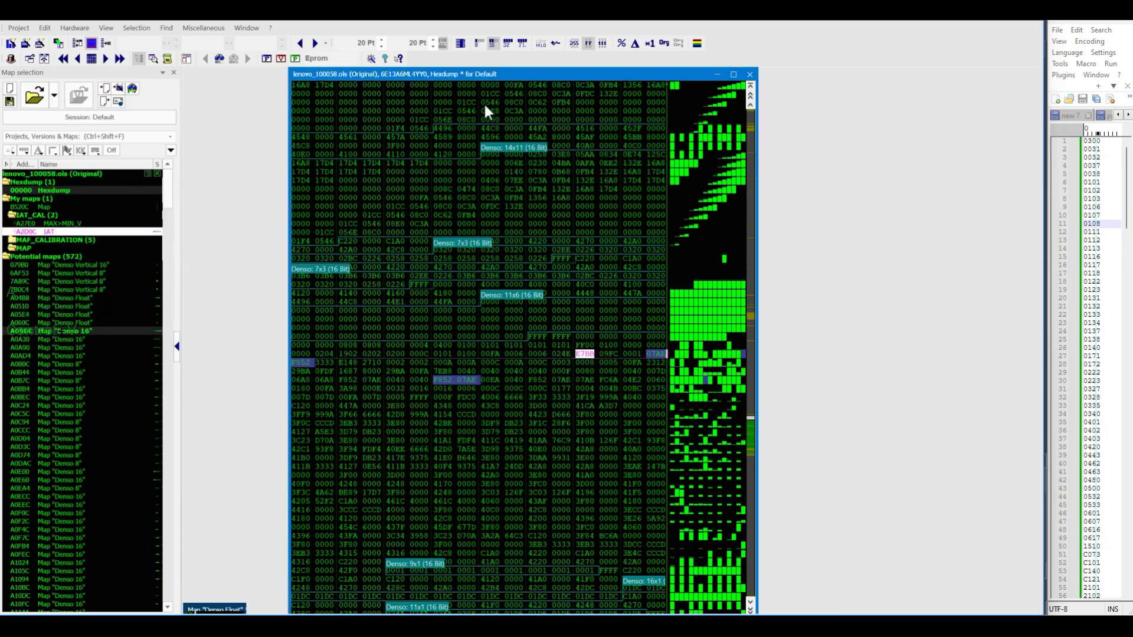
pyautogui.moveTo(622, 323)
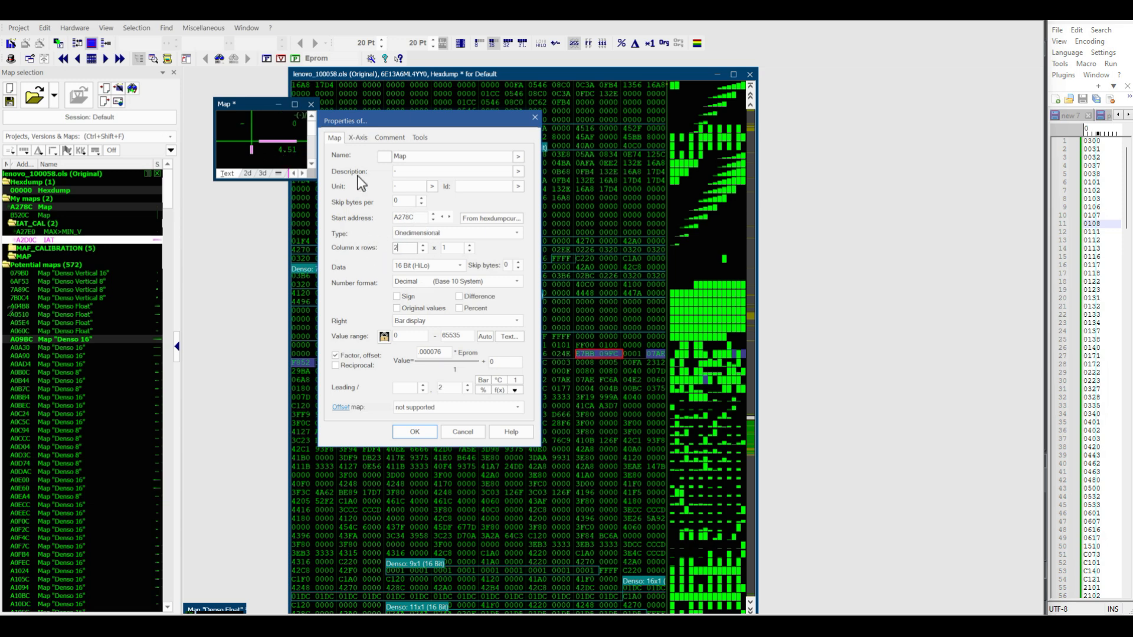
pyautogui.write('MAX/MIN')
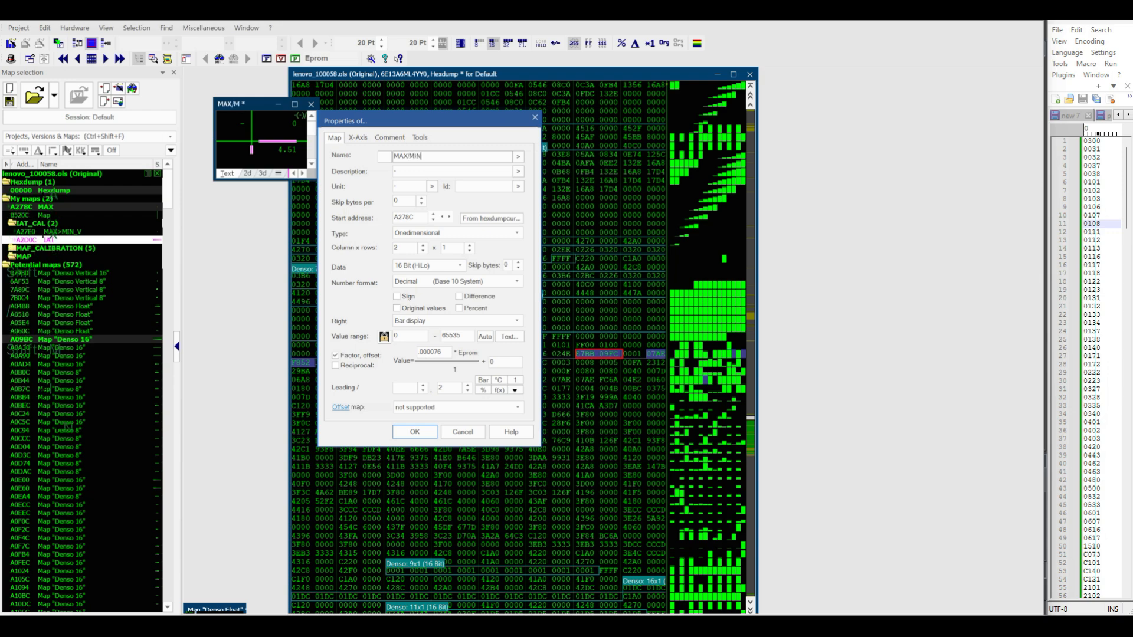
pyautogui.click(415, 431)
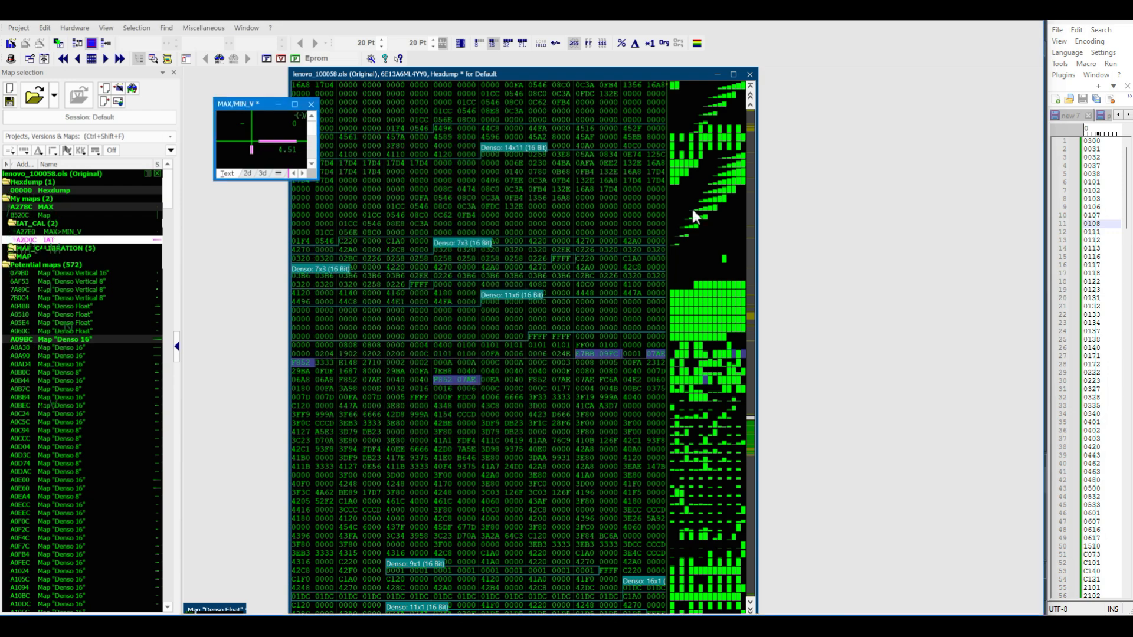
pyautogui.moveTo(318, 138)
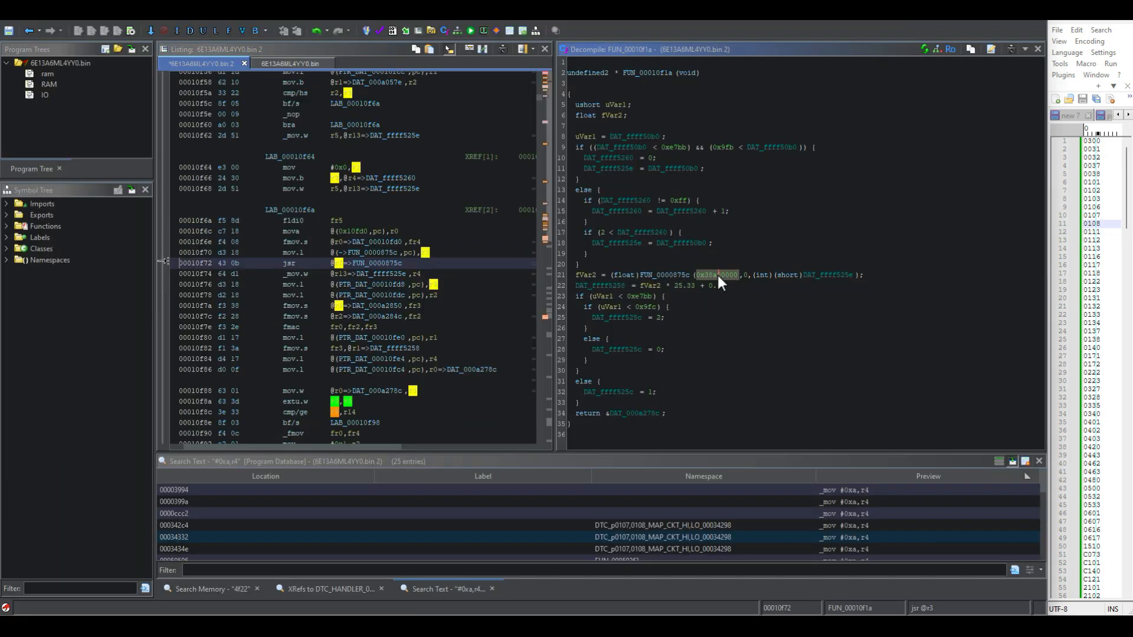
# - Relabel DAT_ffff50b0 as MAP_V_RAW_ffff50b0
pyautogui.rightClick(715, 275)
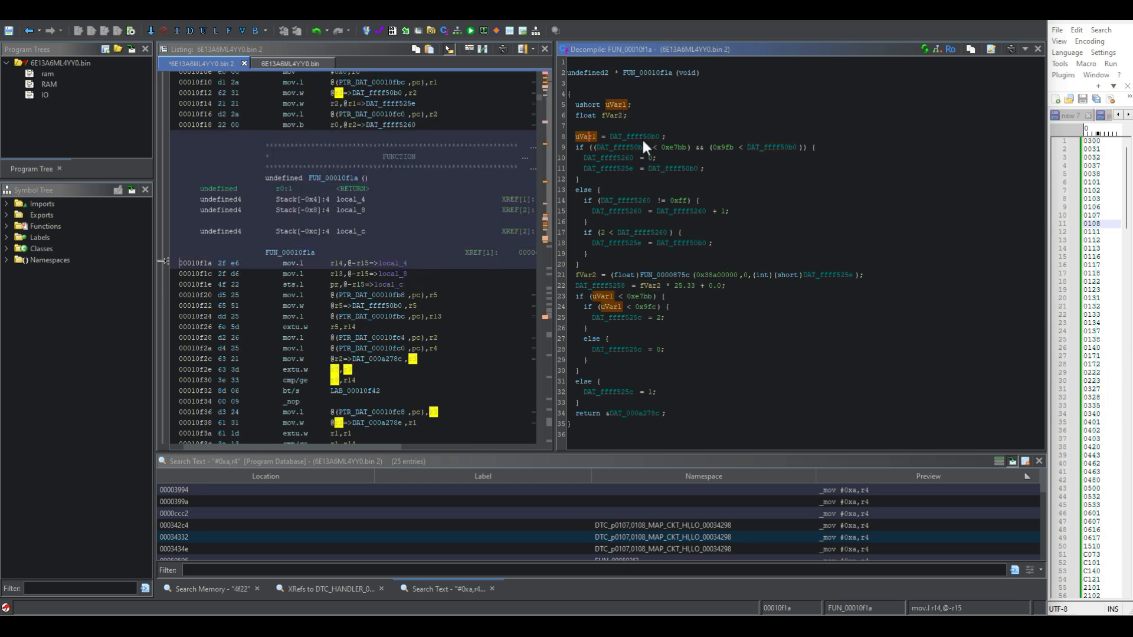
pyautogui.click(635, 136)
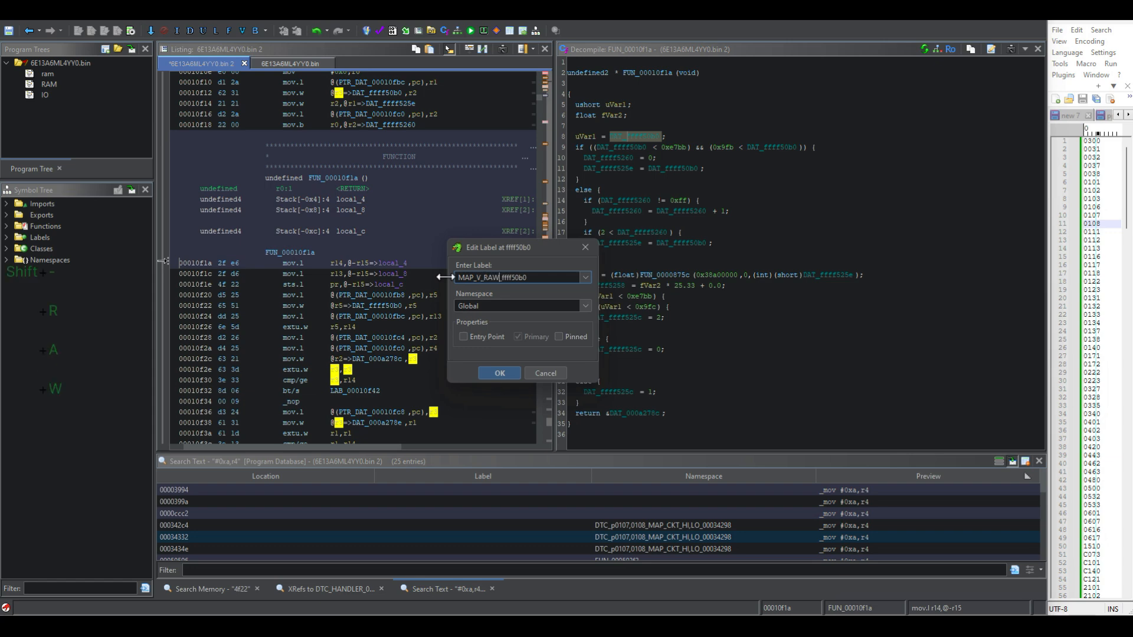
pyautogui.click(499, 373)
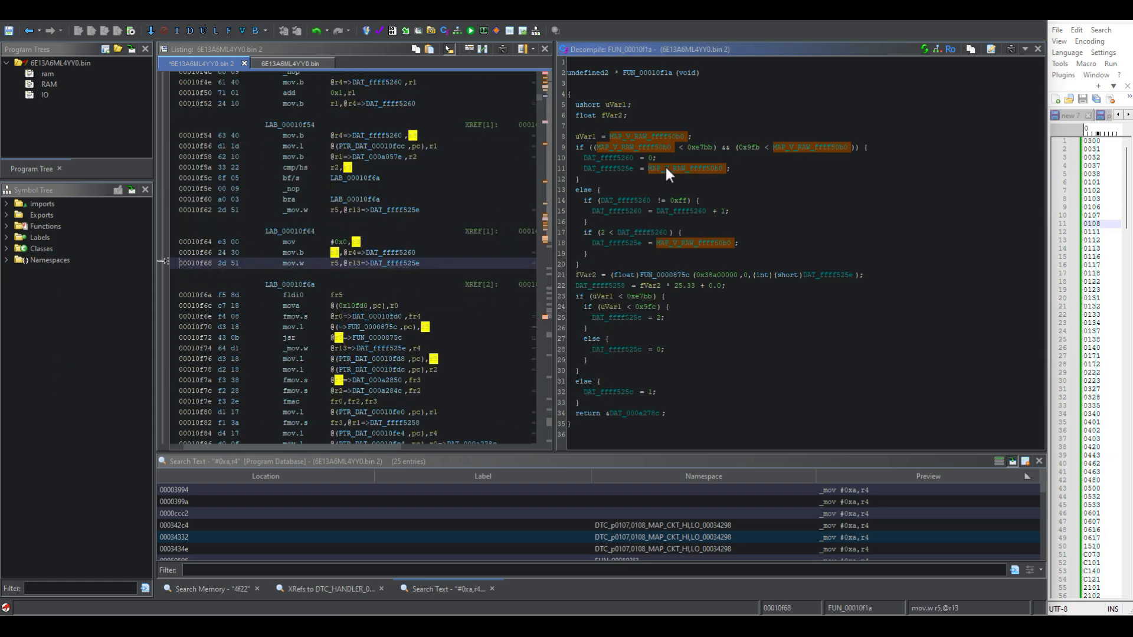
# - Relabel DAT_ffff525e as MAP_V_RAW_ffff525e
pyautogui.click(601, 168)
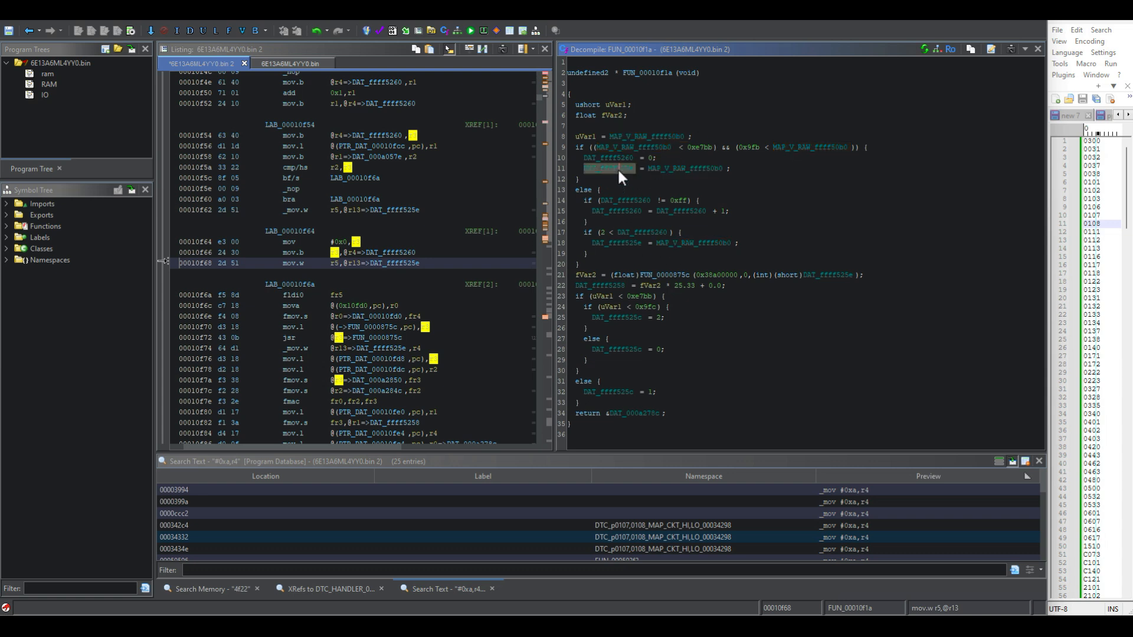
pyautogui.click(609, 169)
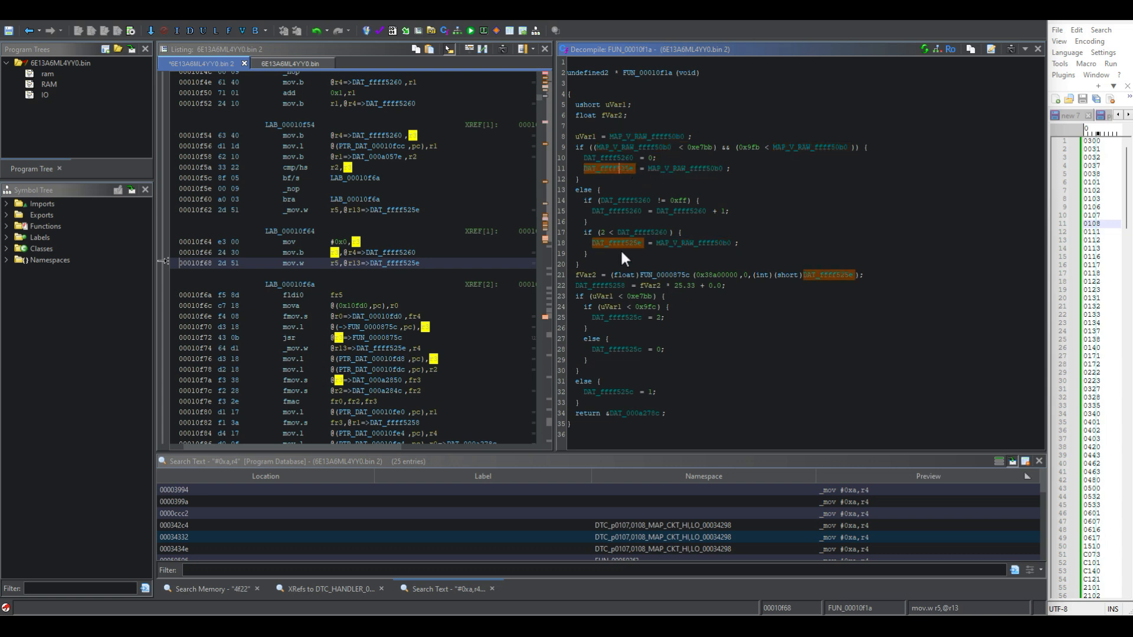
pyautogui.moveTo(723, 177)
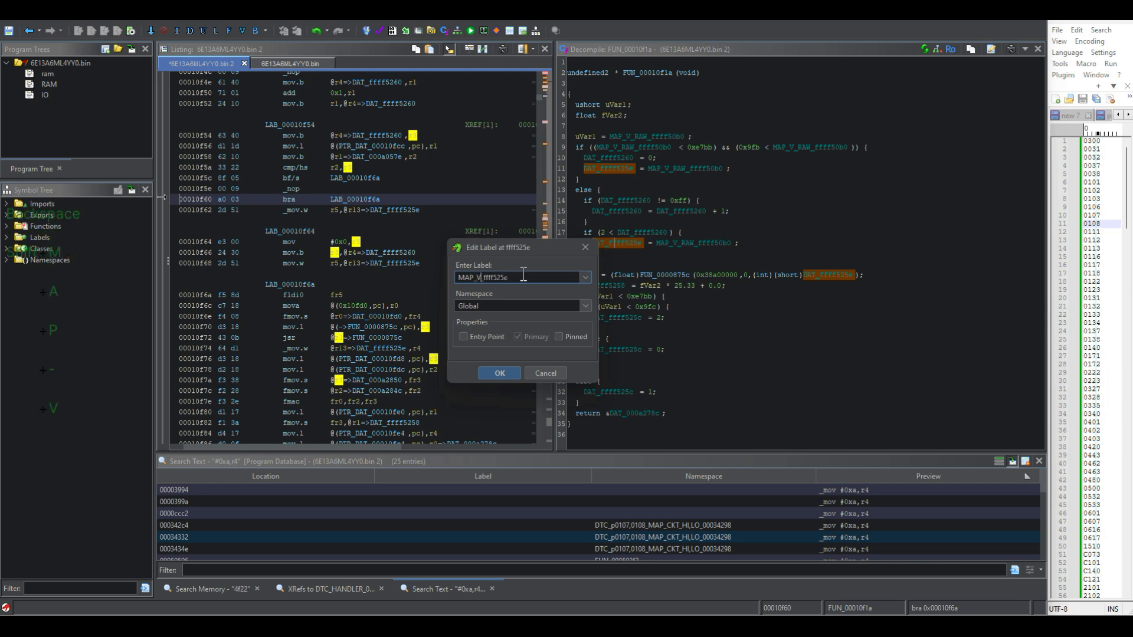
pyautogui.write('RAW_')
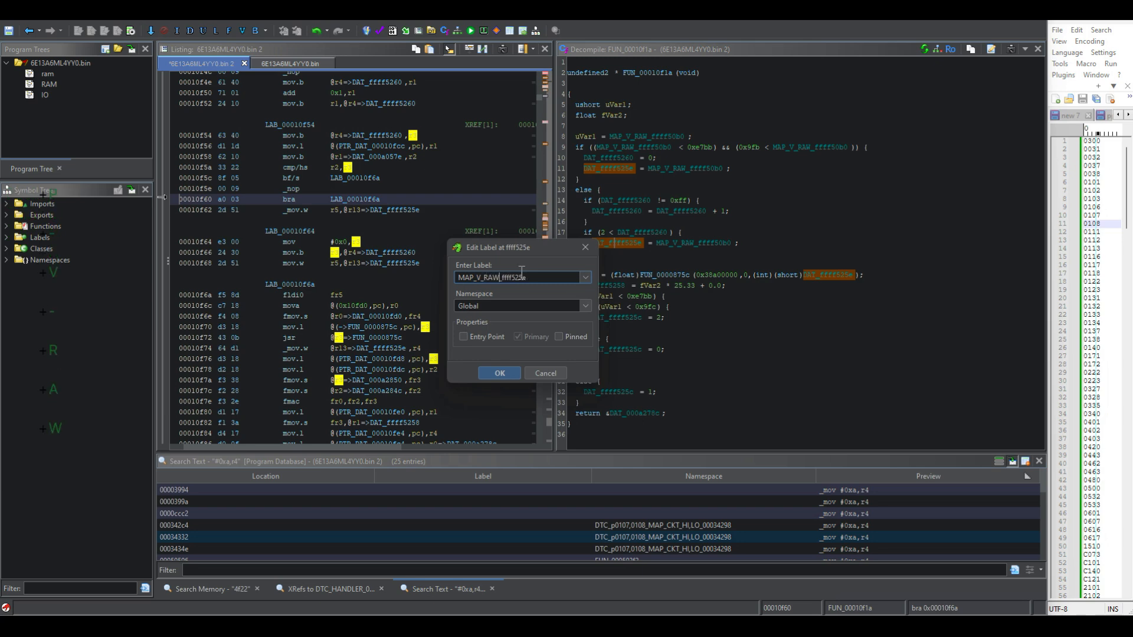
pyautogui.click(499, 373)
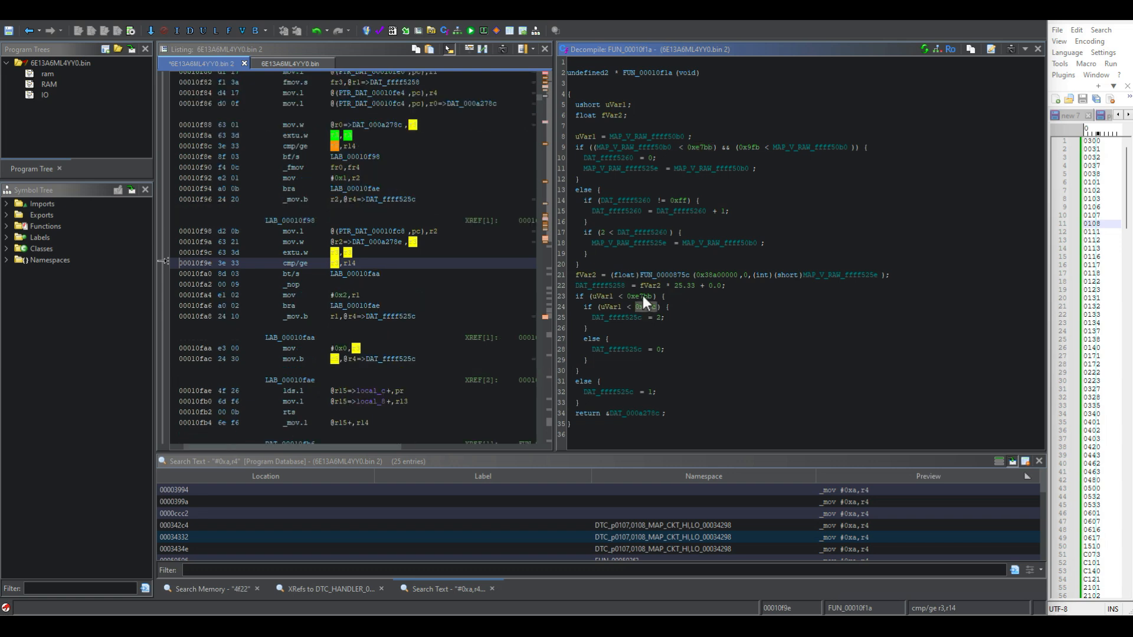
# - Rename uVar1 to V and label ffff525c CKT_LO=2,CKT_HI=1,else=0_ffff525c
pyautogui.click(644, 306)
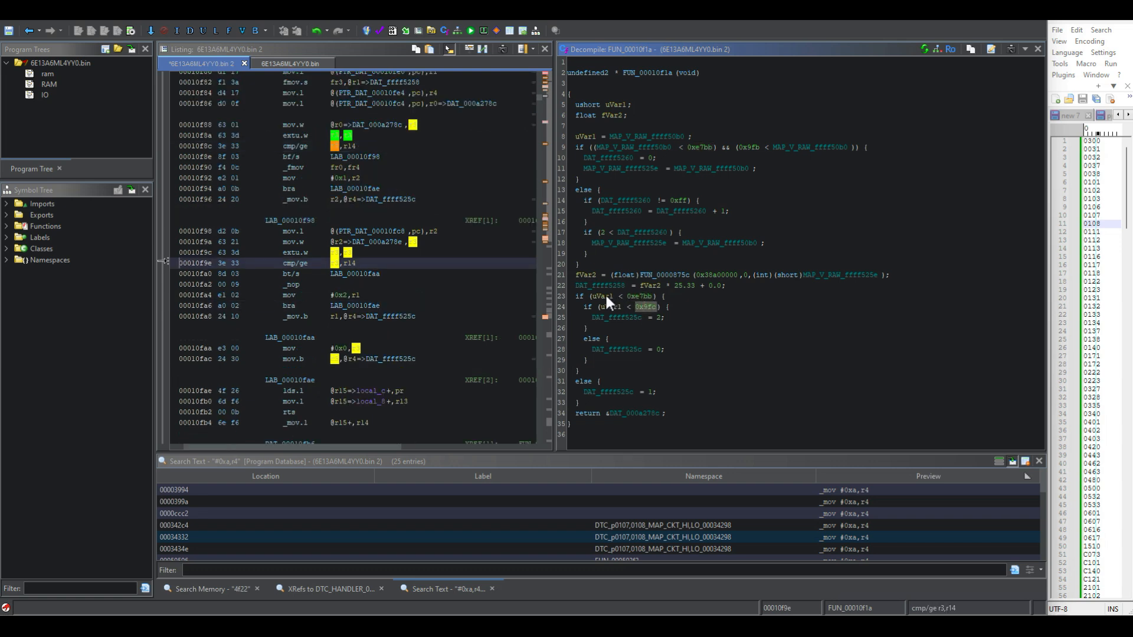
pyautogui.click(599, 296)
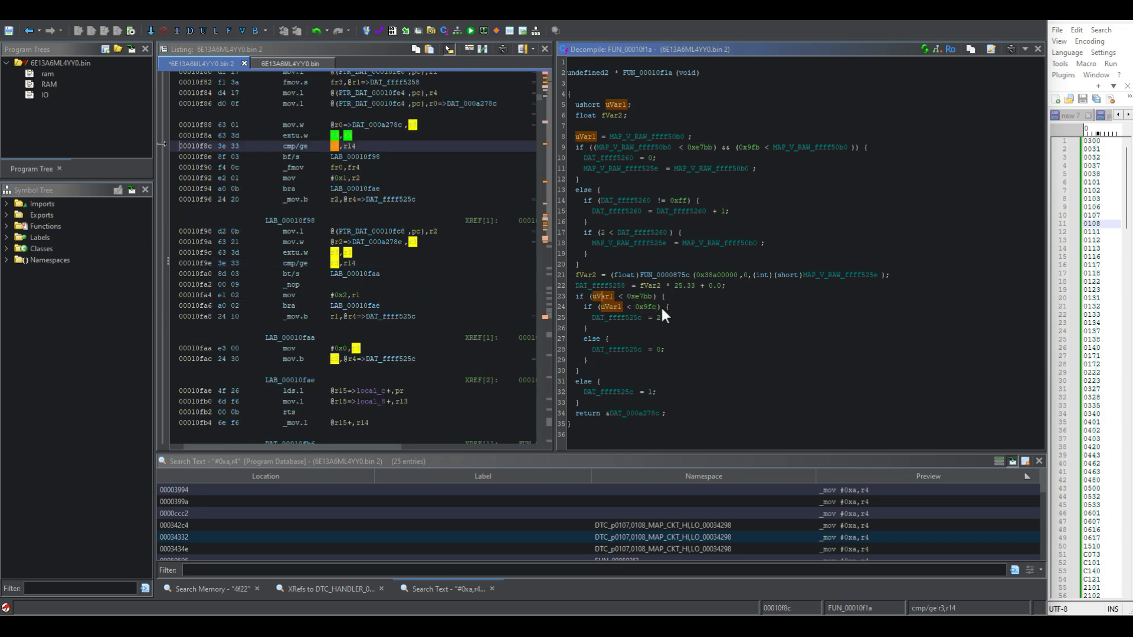
pyautogui.moveTo(643, 310)
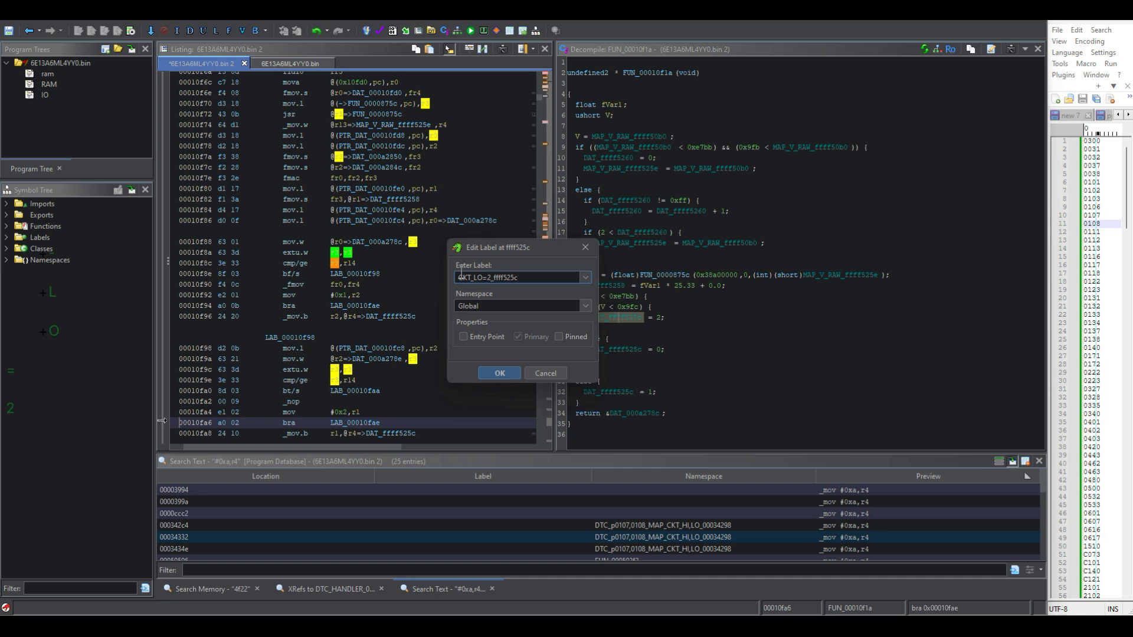
pyautogui.write('CKTHI_')
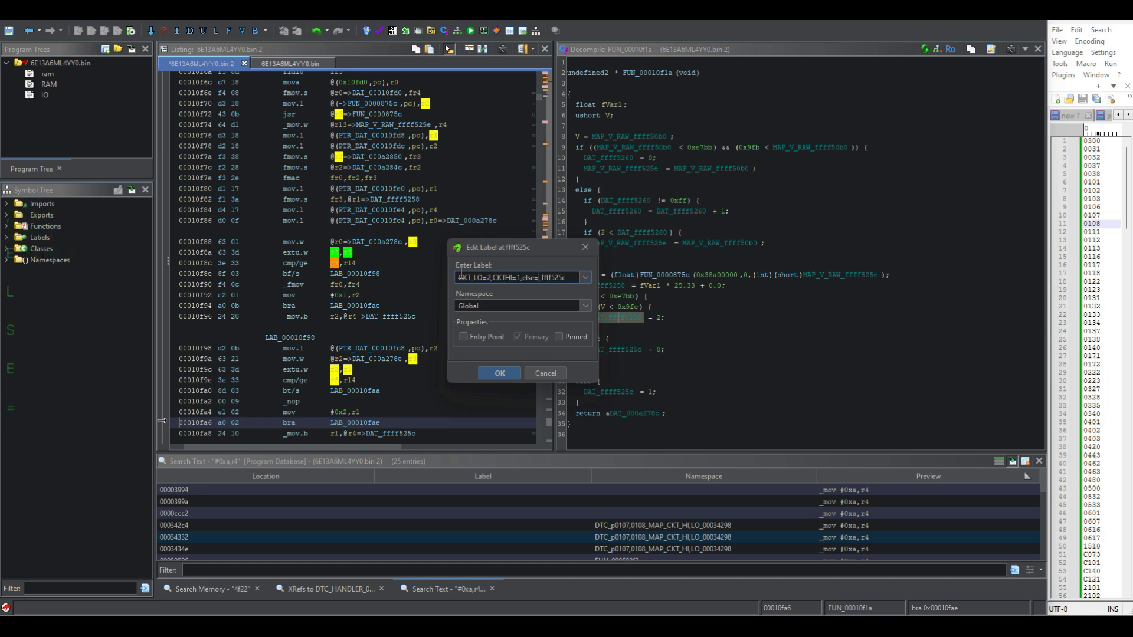
pyautogui.click(499, 373)
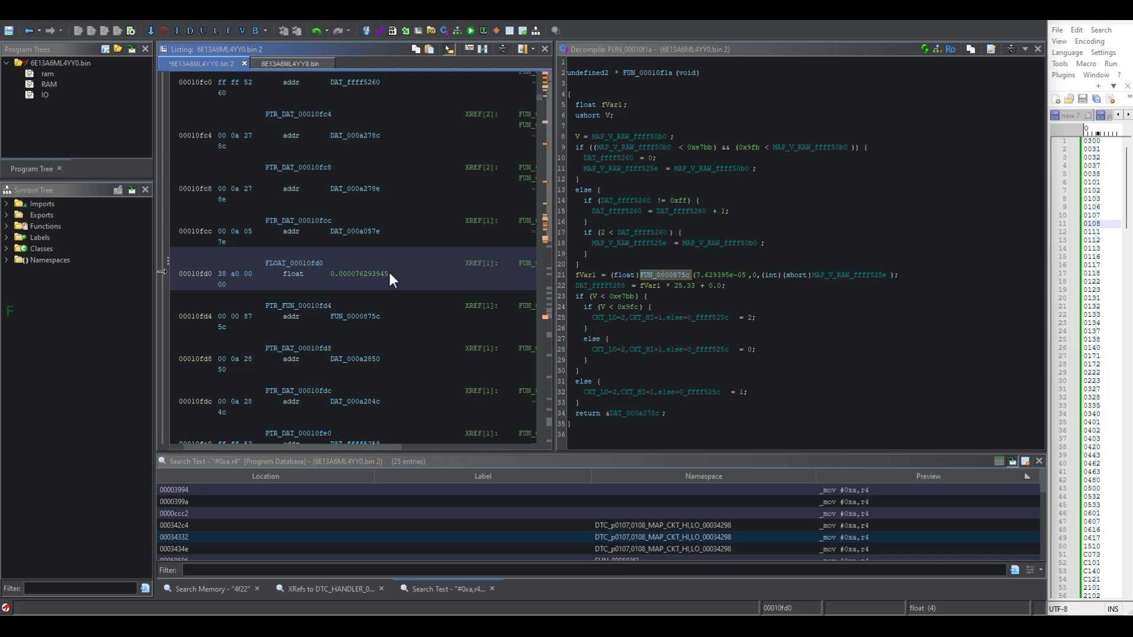
pyautogui.press('ctrl+c')
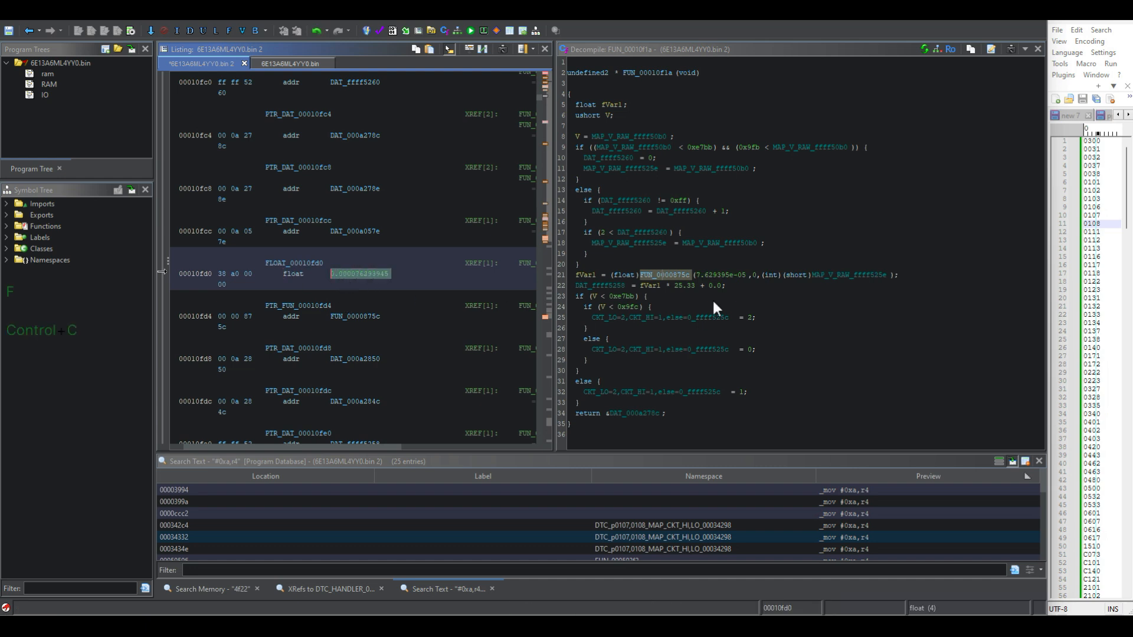
pyautogui.moveTo(762, 286)
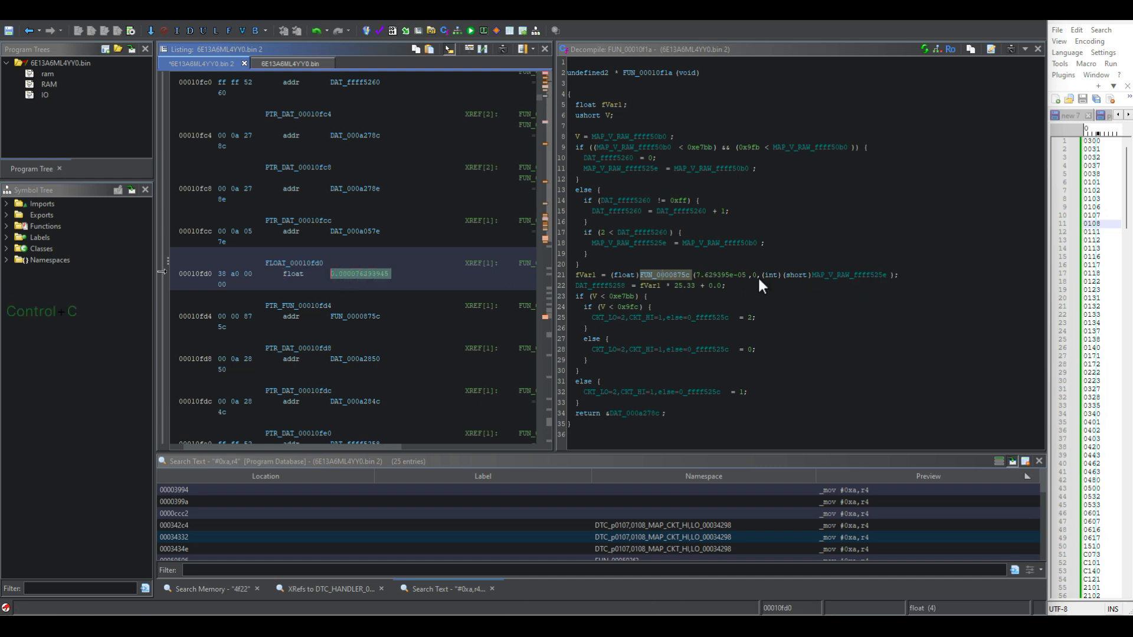
pyautogui.doubleClick(670, 289)
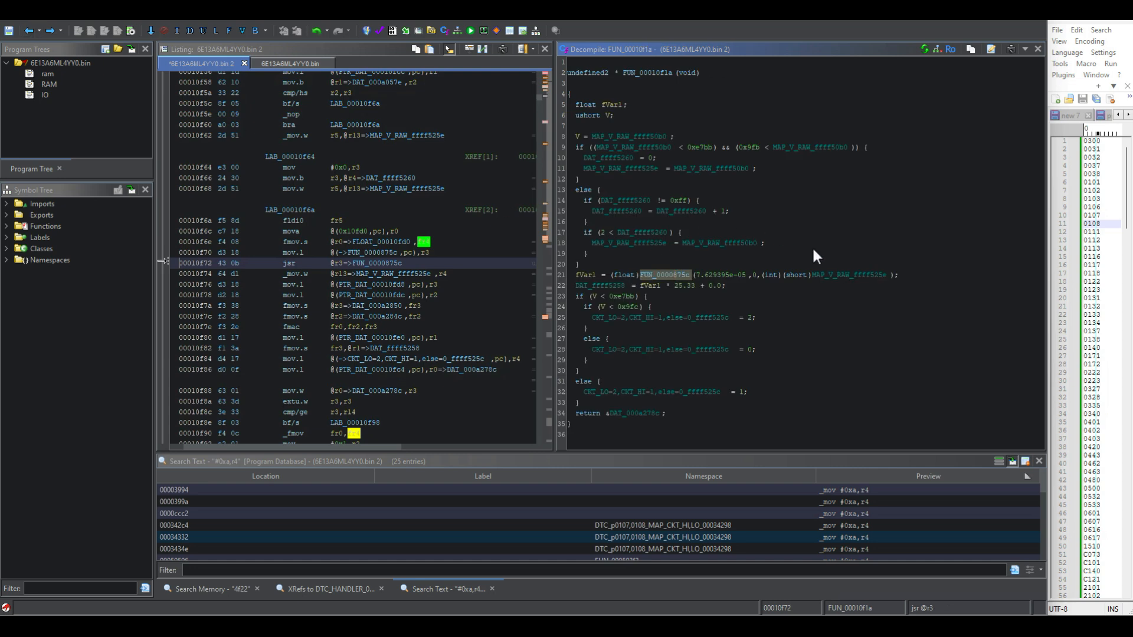
pyautogui.click(622, 296)
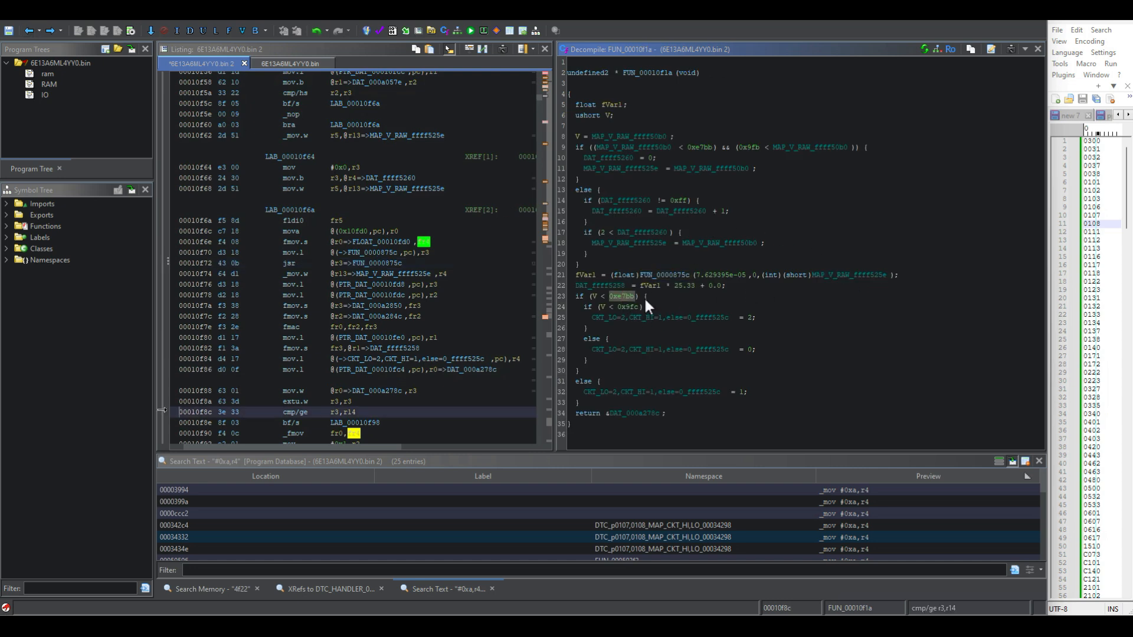
pyautogui.moveTo(643, 300)
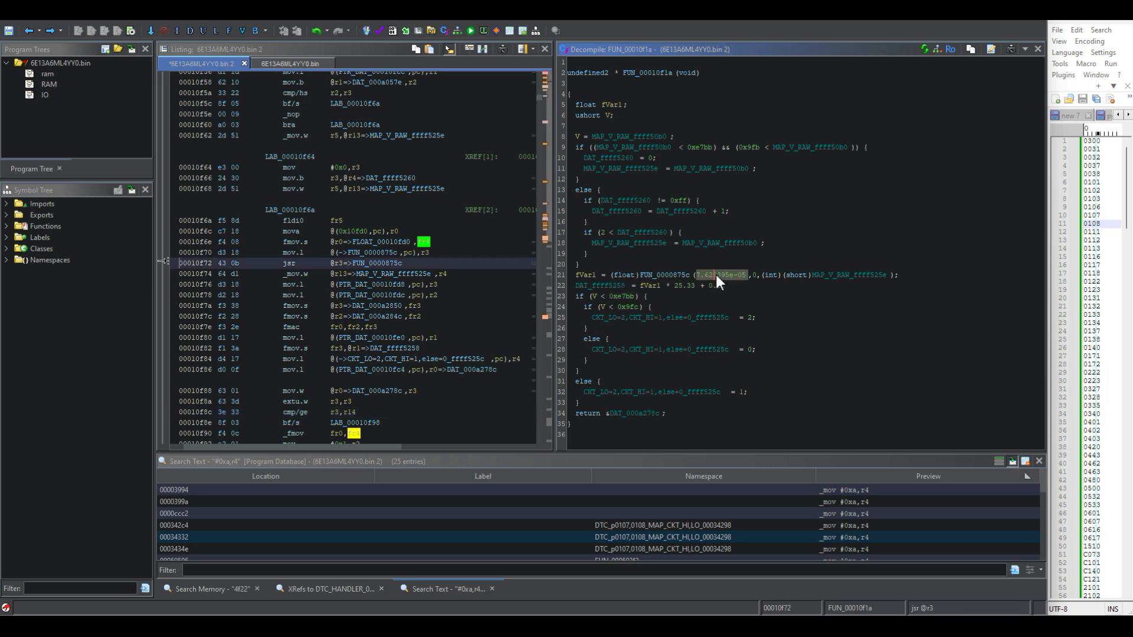
pyautogui.moveTo(708, 298)
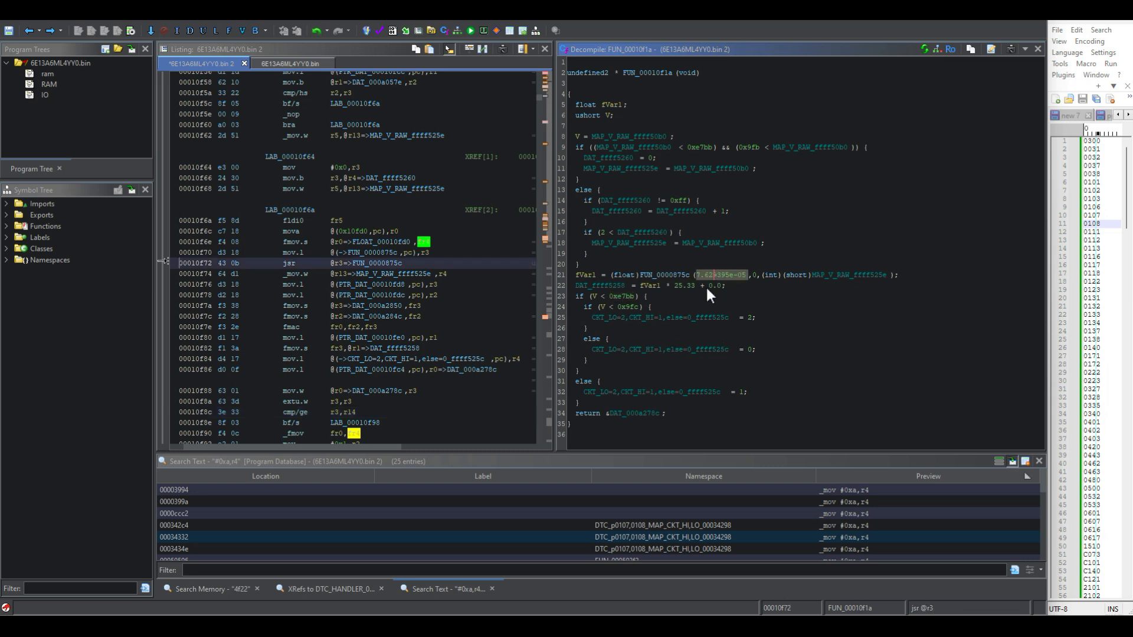
pyautogui.click(319, 327)
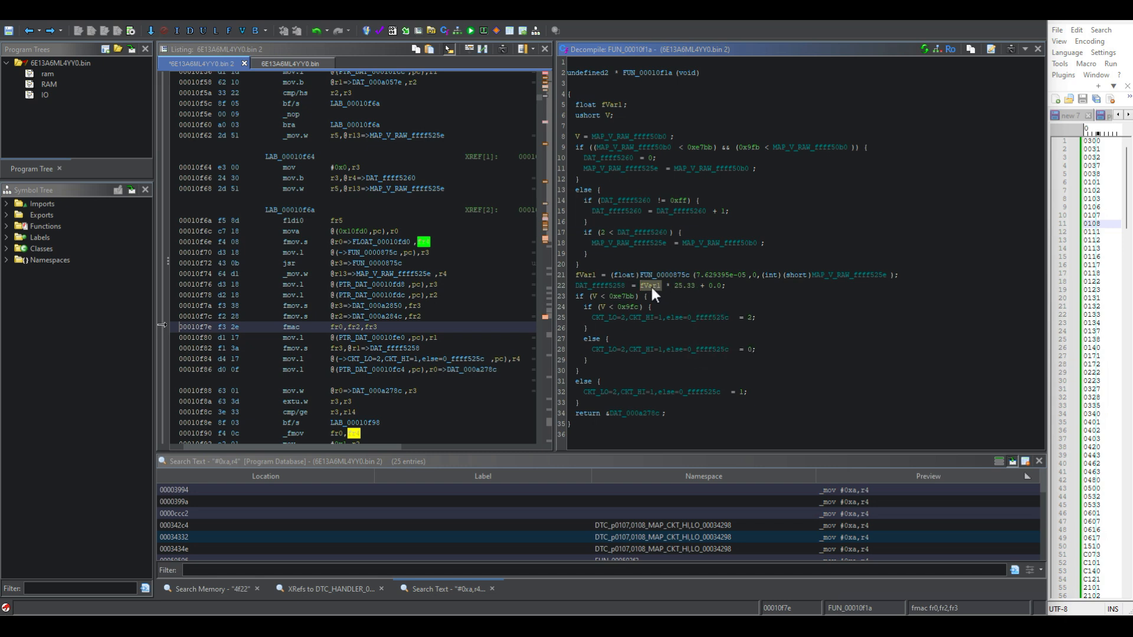
pyautogui.click(651, 286)
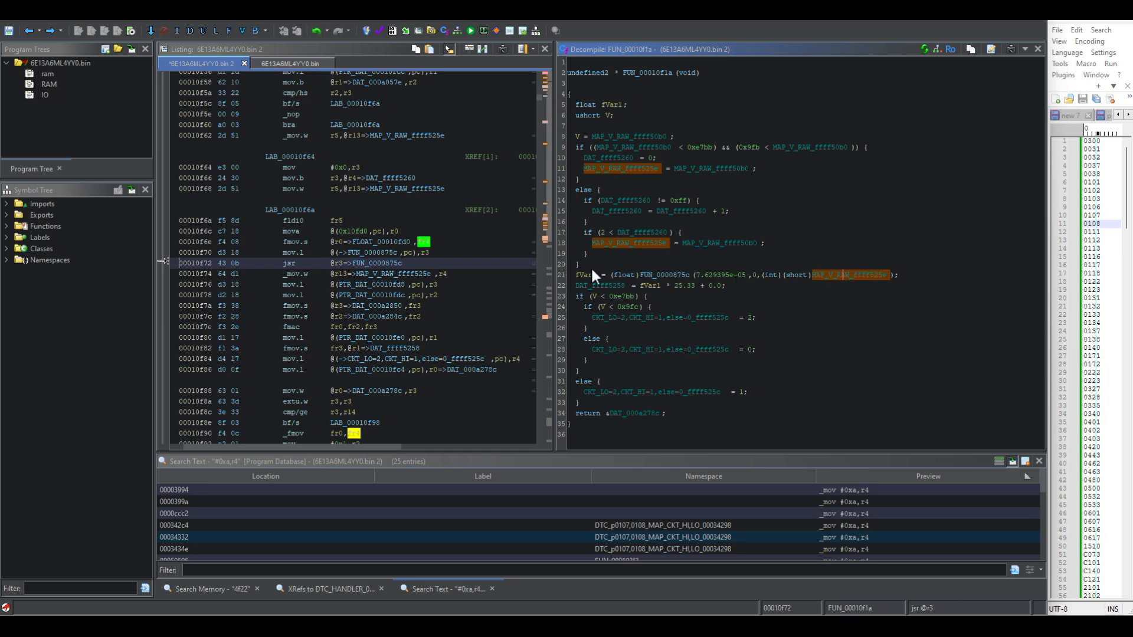
pyautogui.click(583, 275)
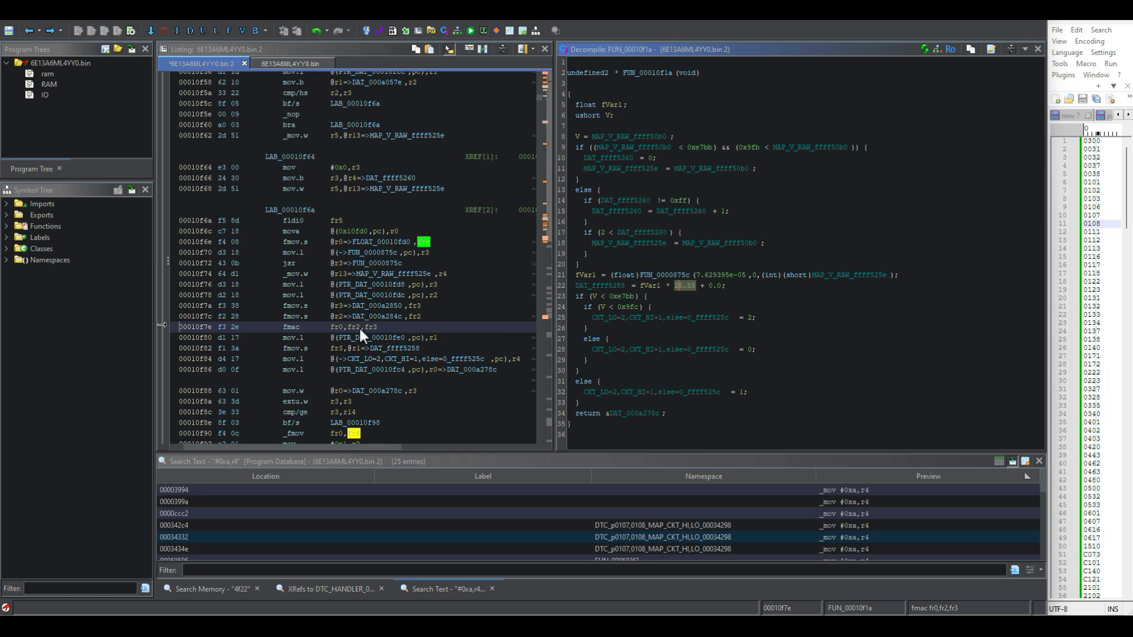
pyautogui.moveTo(292, 340)
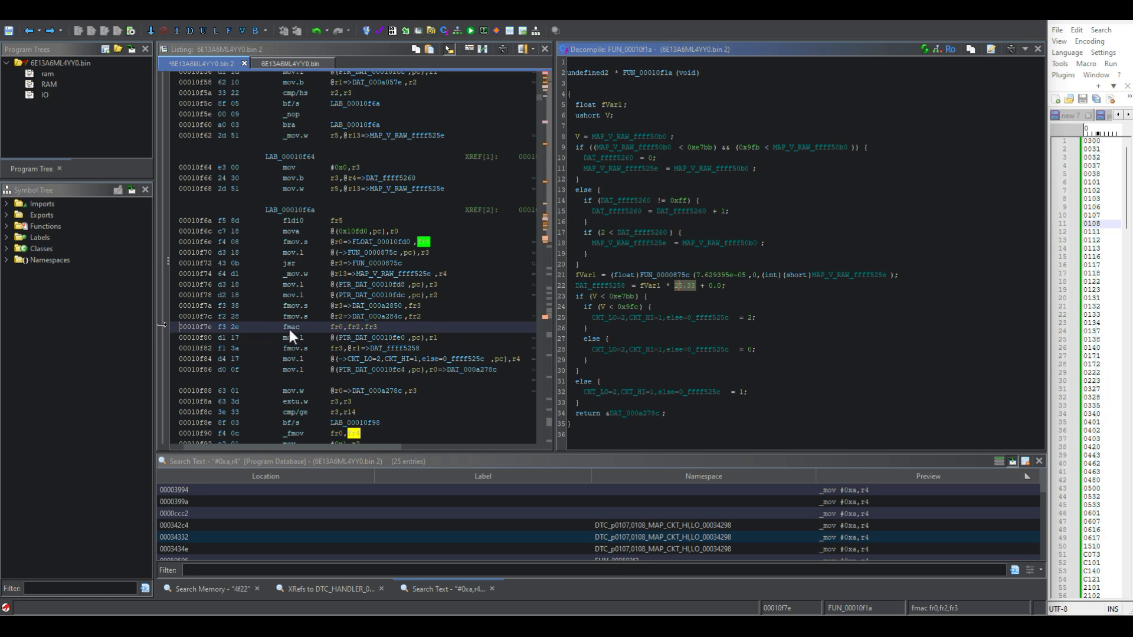
pyautogui.moveTo(359, 330)
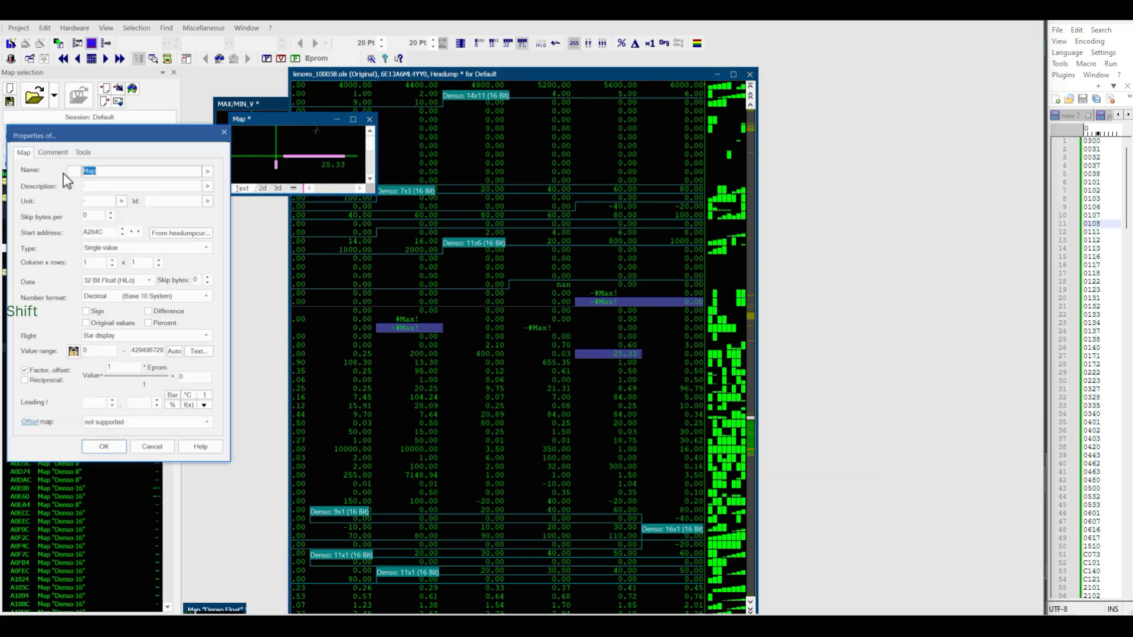
# - Enter FACTOR as the A284C map name and begin the description with (V*FACTOR*
pyautogui.write('FACTOR')
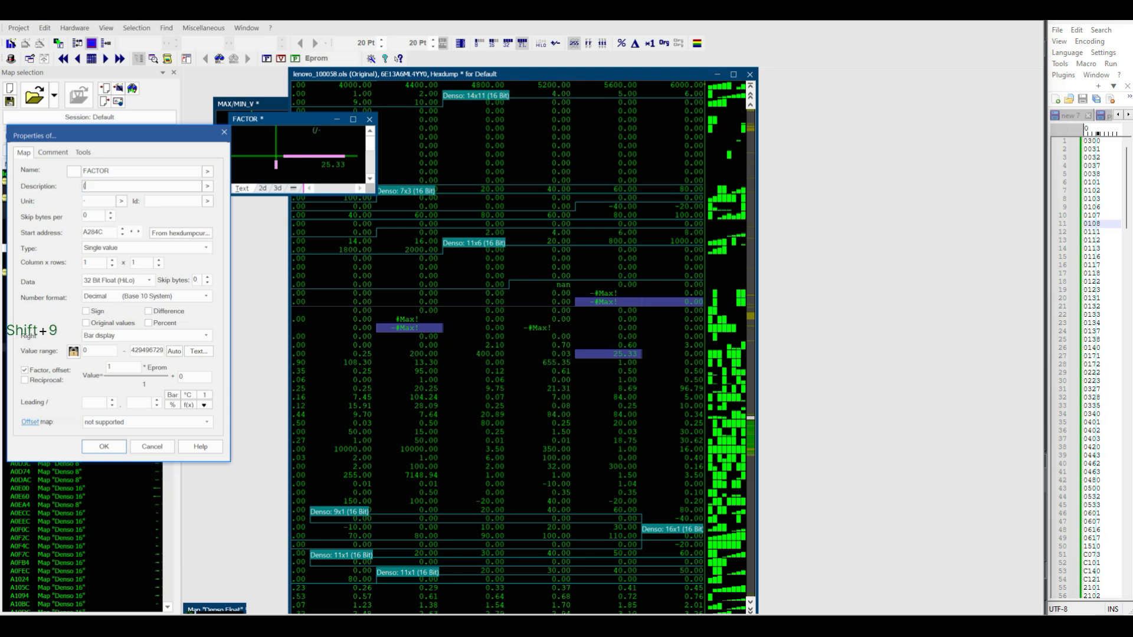
pyautogui.write('(V')
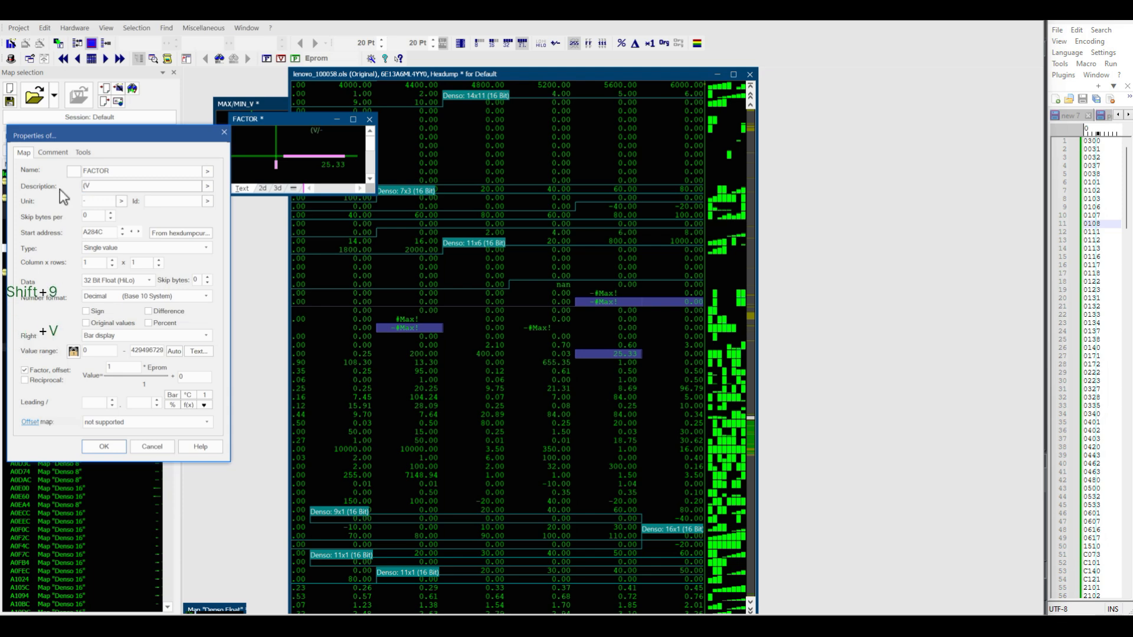
pyautogui.write('*FACTOR*')
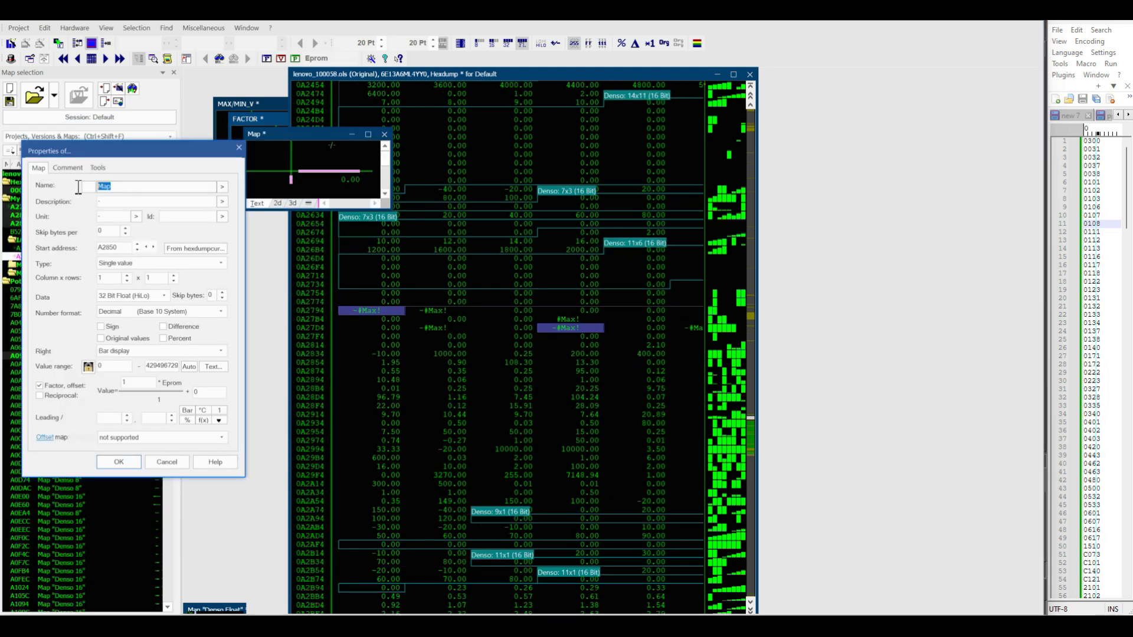
# - Name the A2850 map Offset with description (V*FACTOR)=OFFSET and confirm
pyautogui.write('Offset')
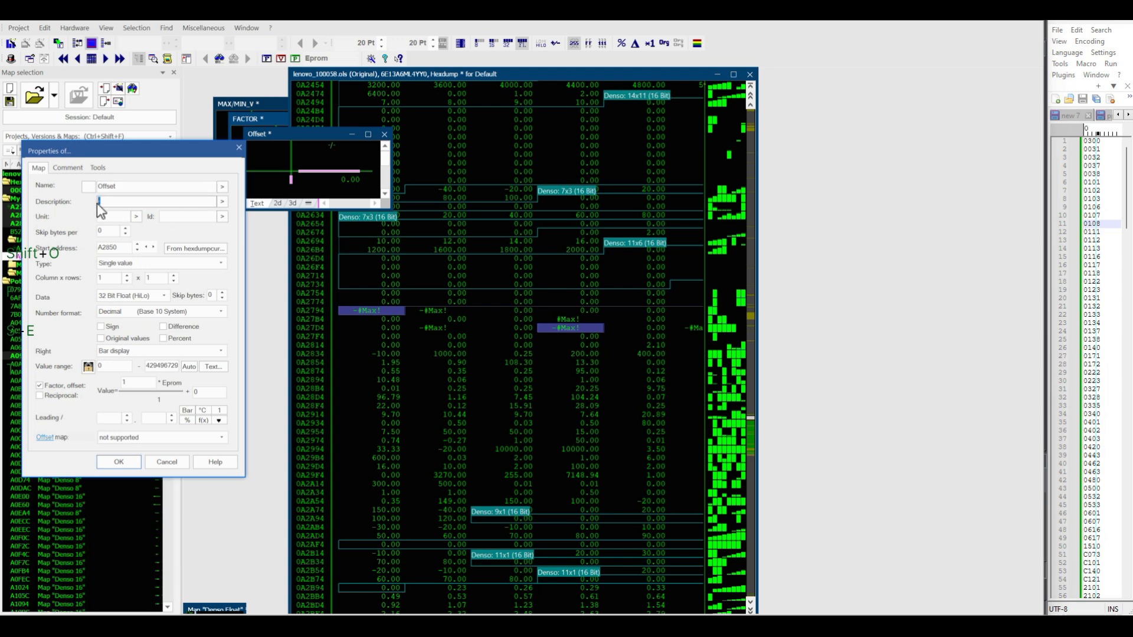
pyautogui.write('(V*FACTOR)=OFFSET')
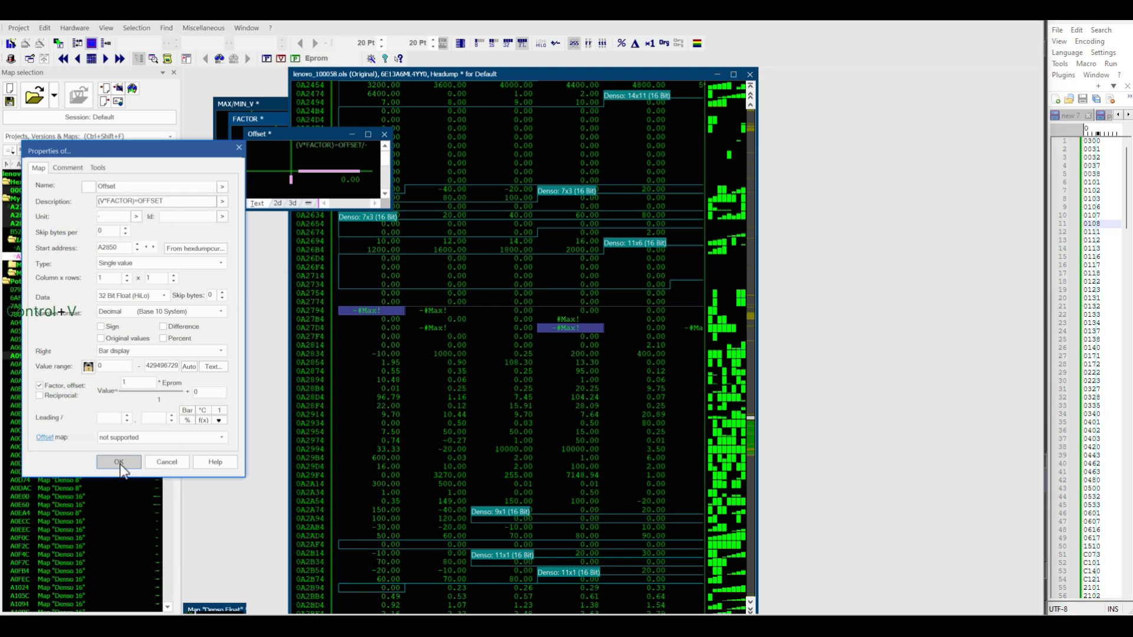
pyautogui.click(118, 462)
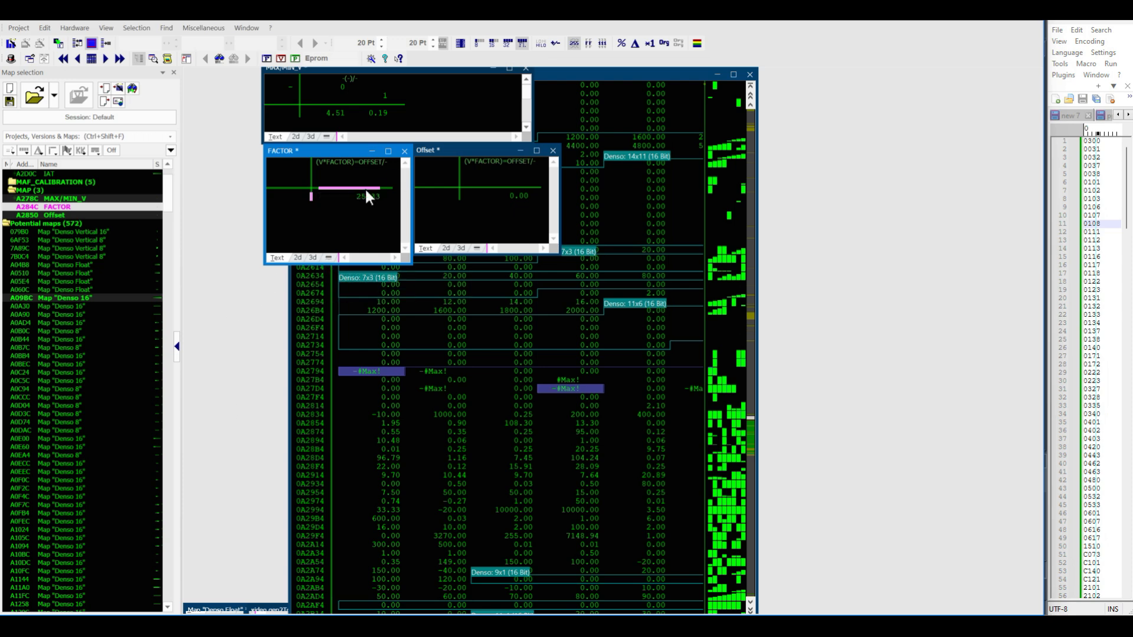
pyautogui.moveTo(379, 210)
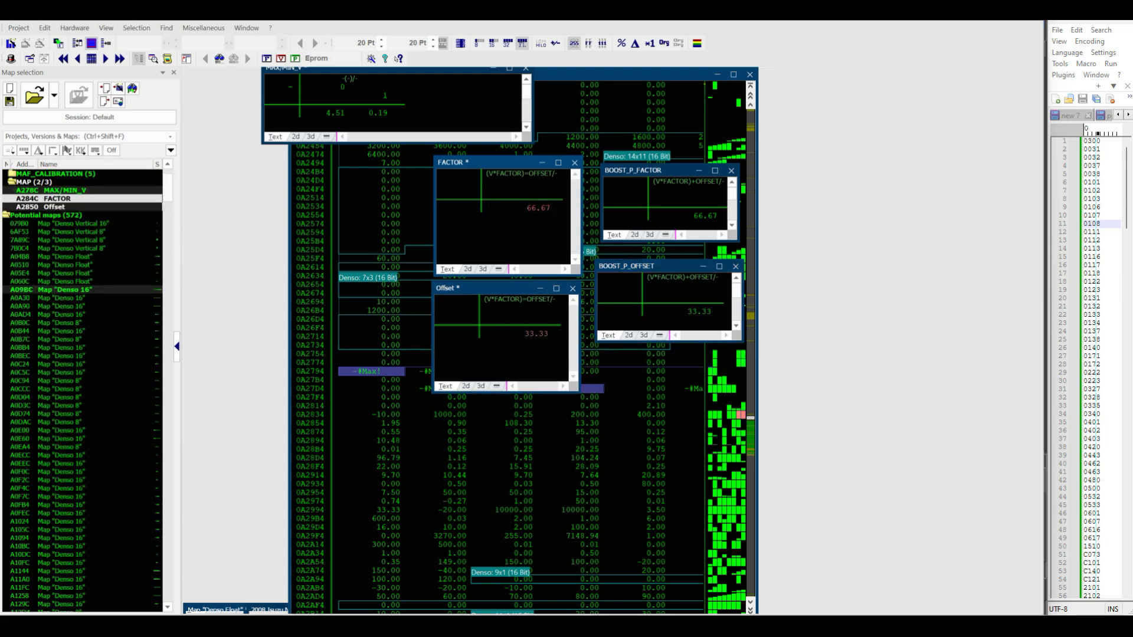
pyautogui.moveTo(552, 236)
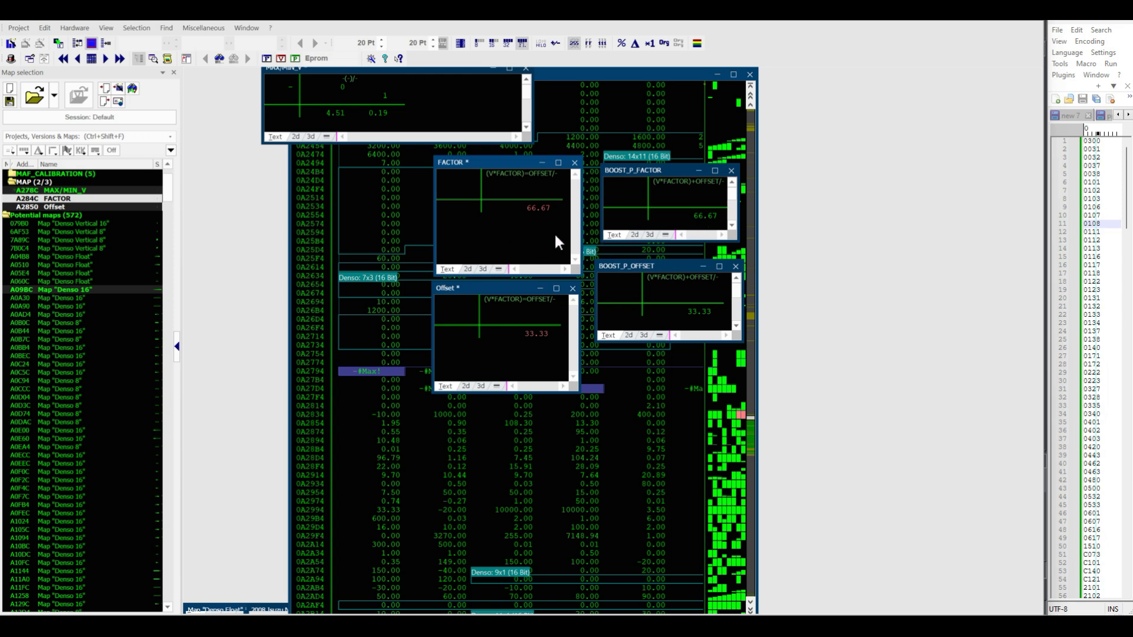
pyautogui.moveTo(548, 250)
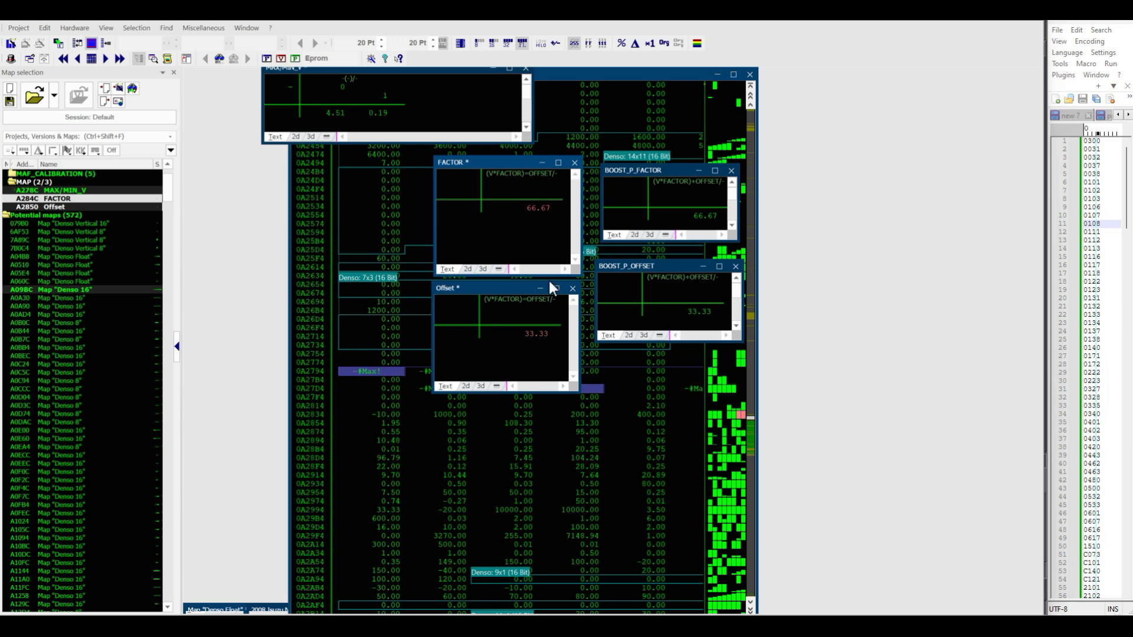
pyautogui.moveTo(698, 316)
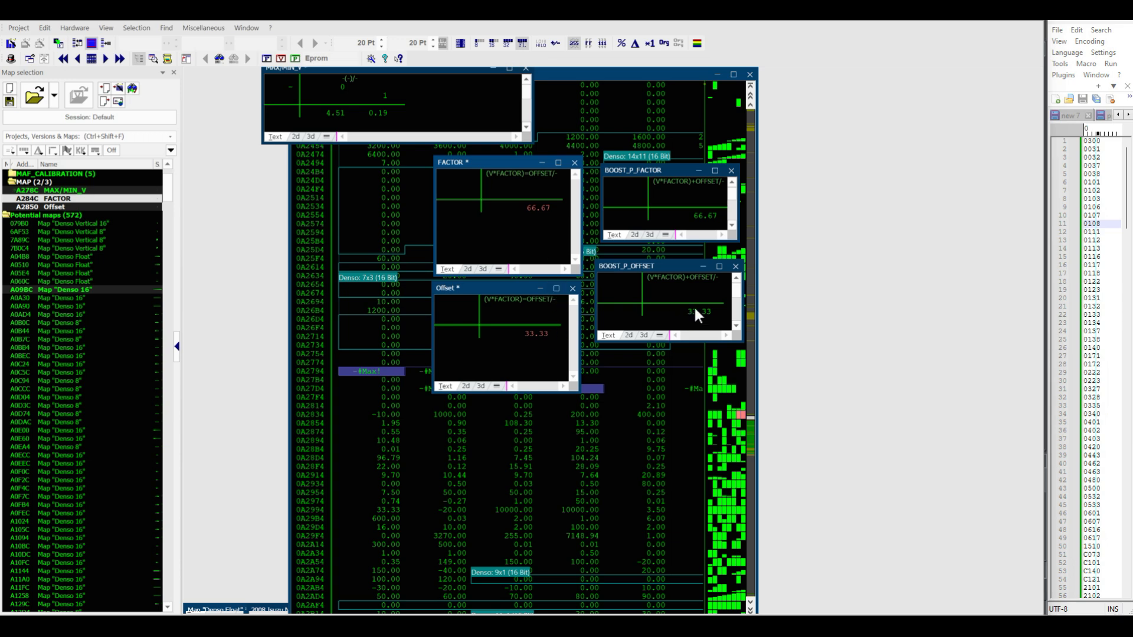
pyautogui.moveTo(536, 222)
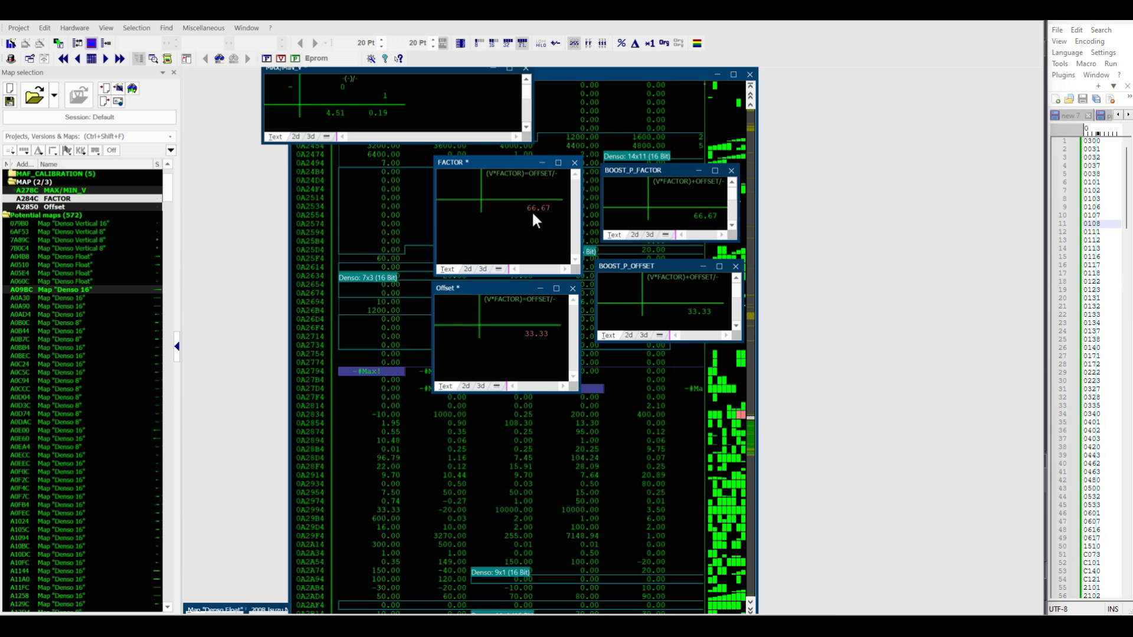
pyautogui.moveTo(340, 116)
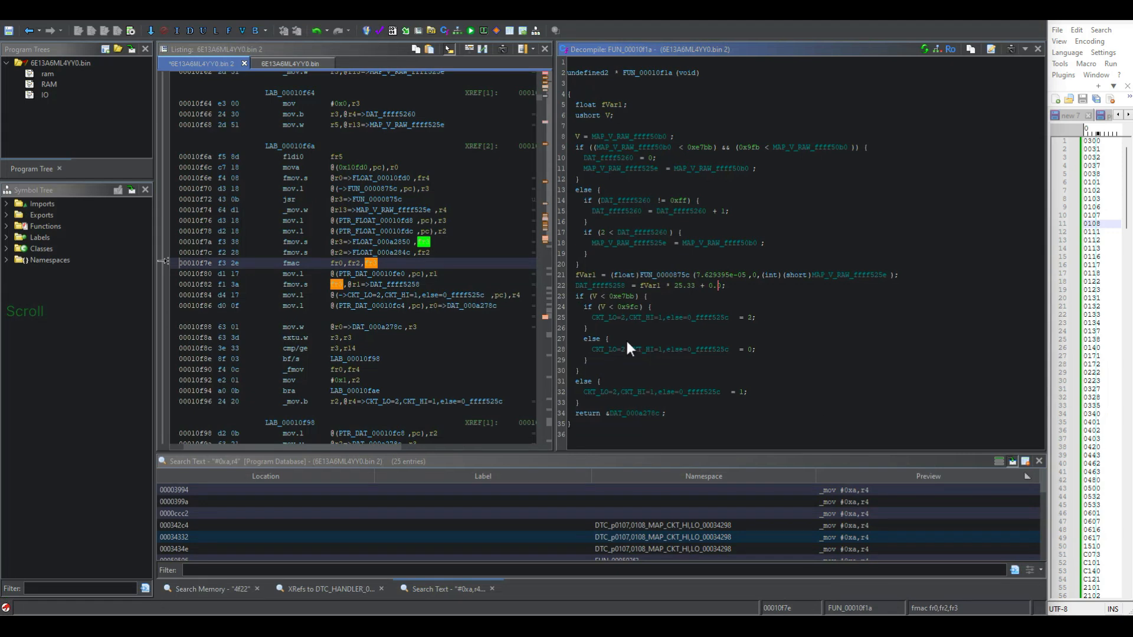
pyautogui.moveTo(582, 285)
pyautogui.write('MAP_CALIBRATION_00010f1a')
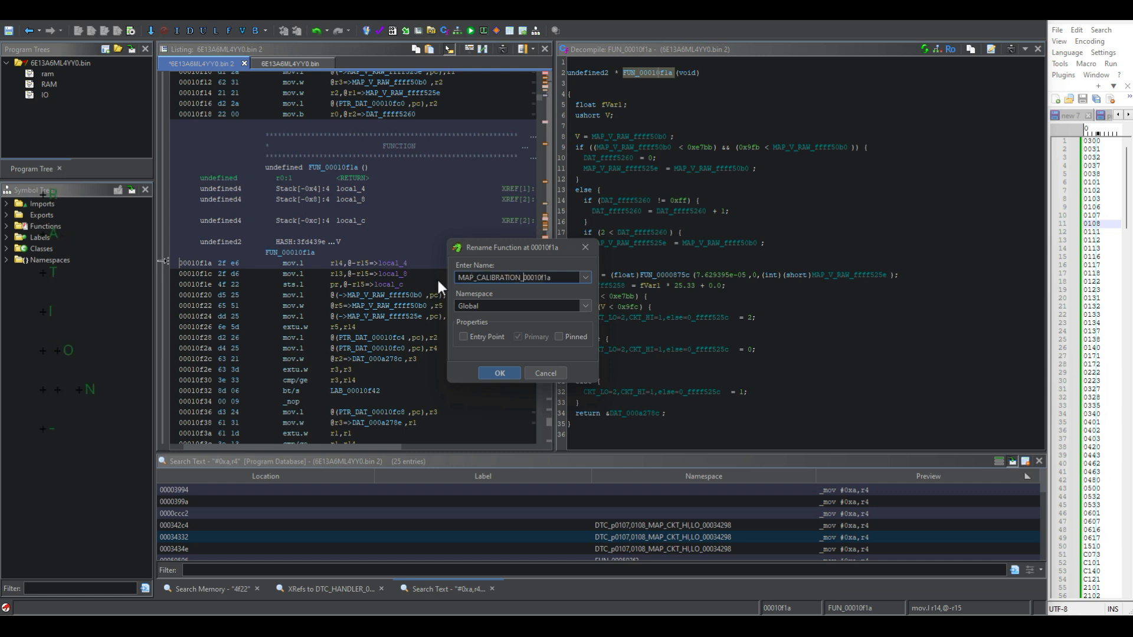
# - Confirm MAP_CALIBRATION_00010f1a as the function name and label DAT_ffff5258 MAP_KPA_ffff5258
pyautogui.click(499, 373)
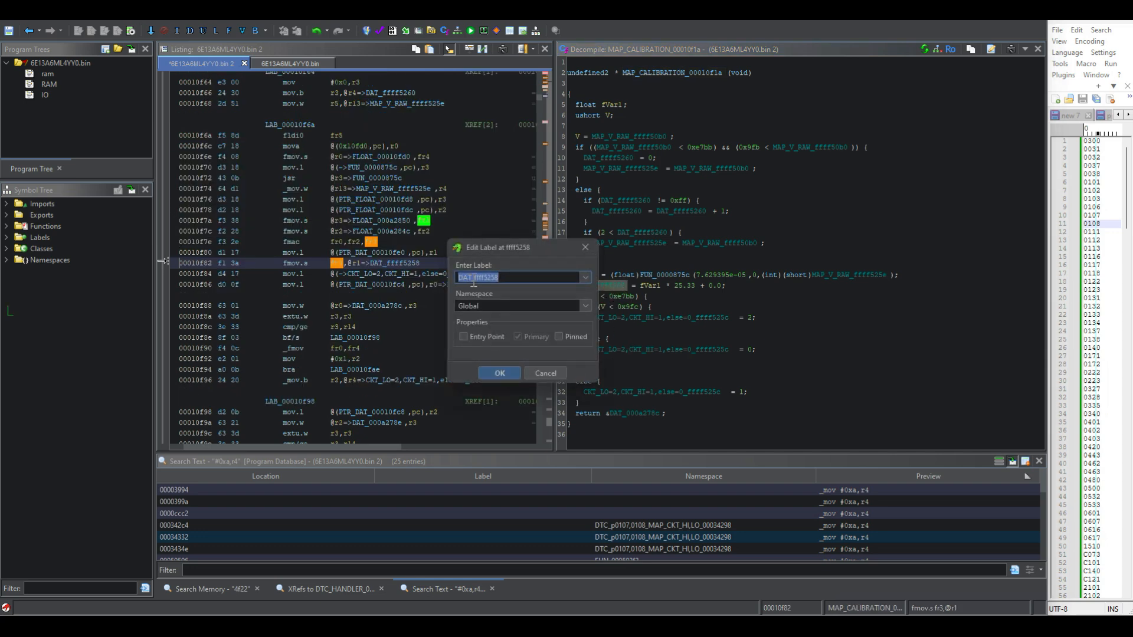
pyautogui.write('MAP_ffff5258')
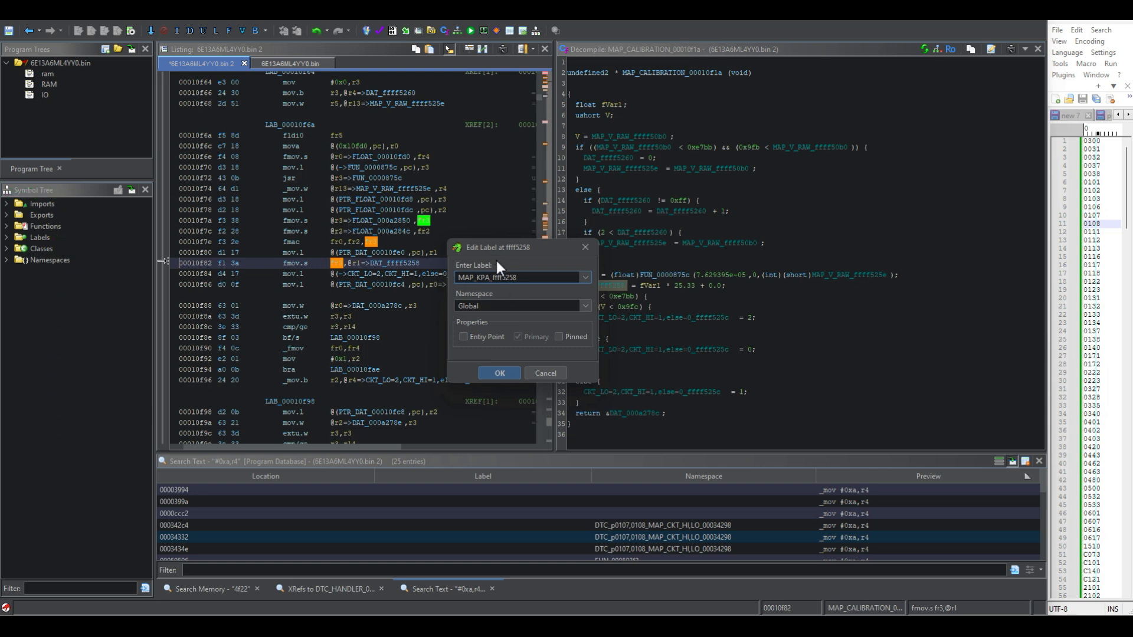
pyautogui.moveTo(744, 292)
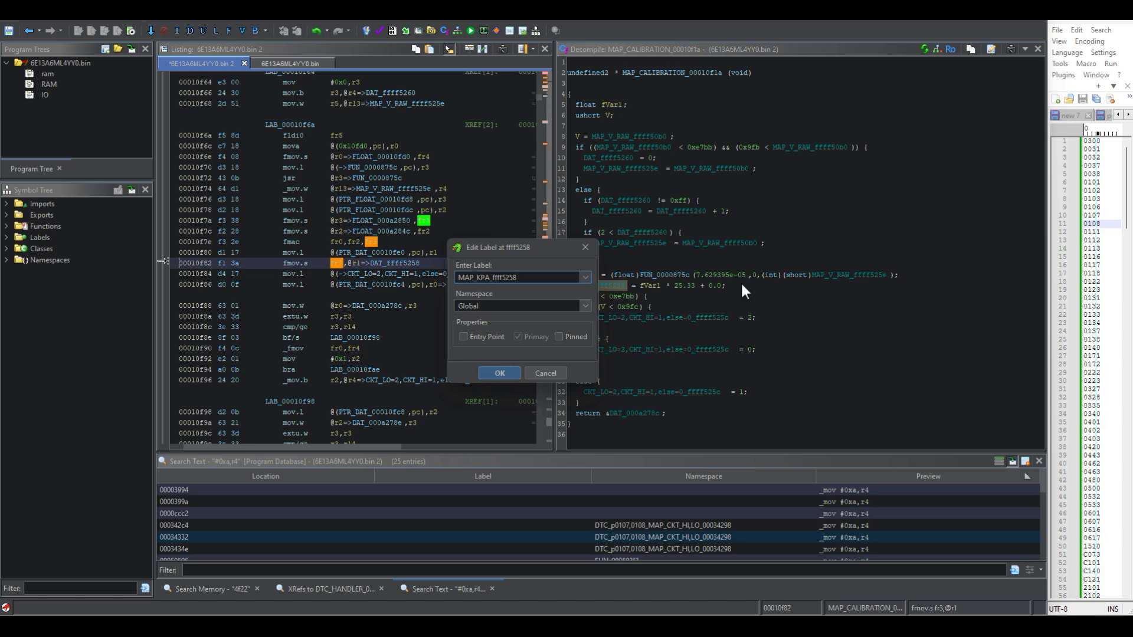
pyautogui.moveTo(516, 359)
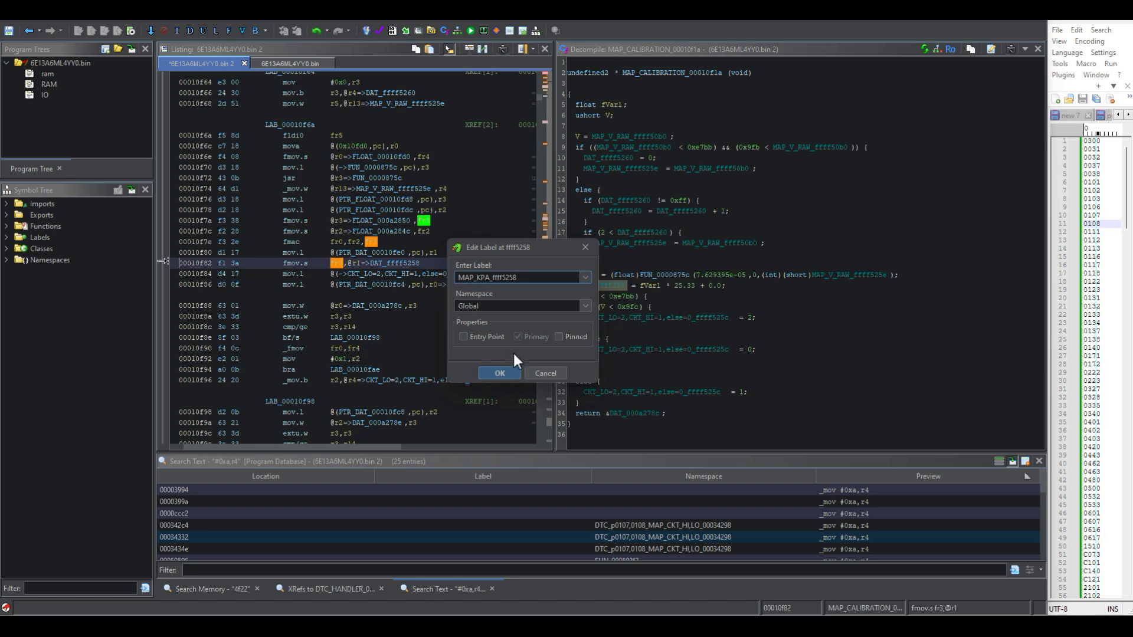
pyautogui.click(499, 373)
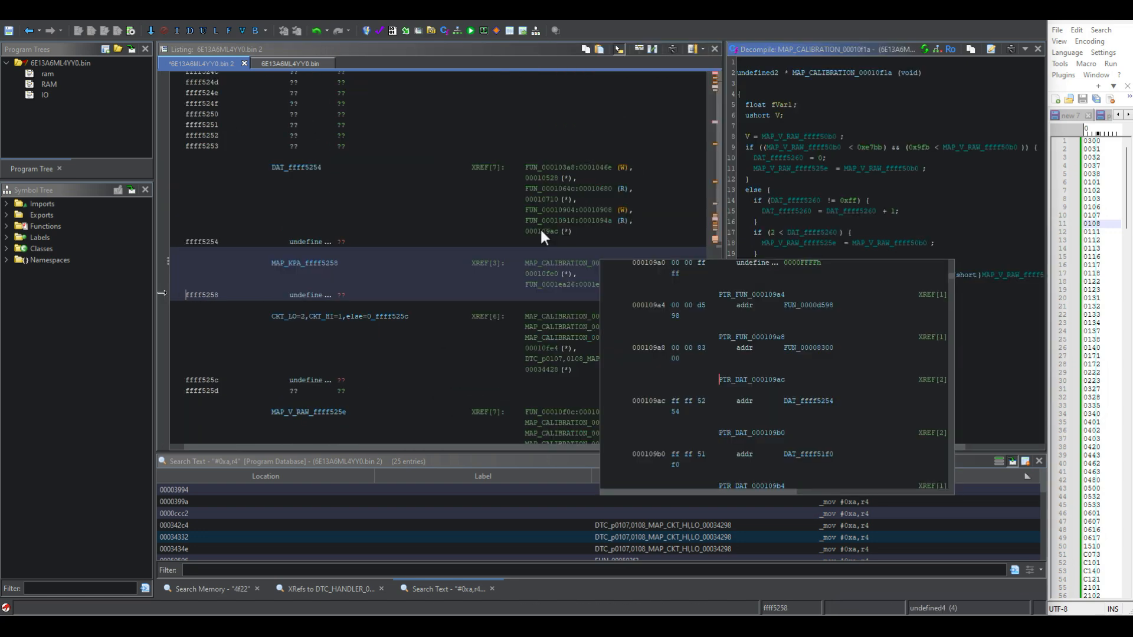